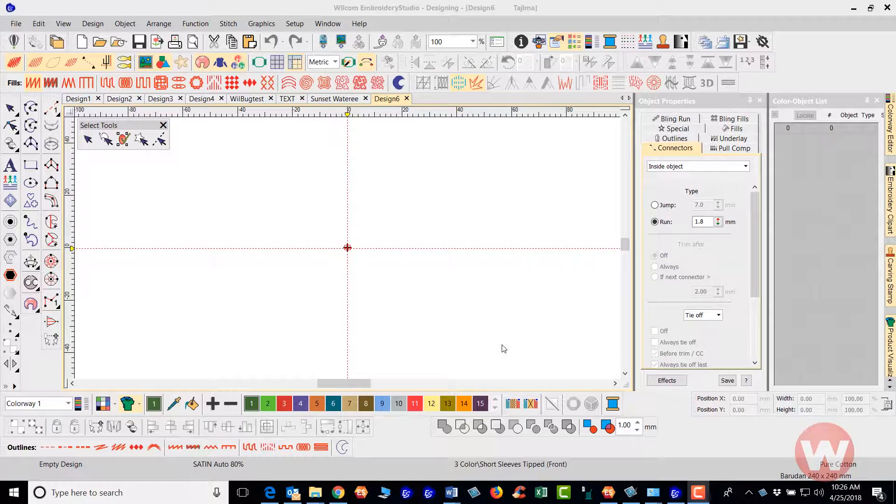
pyautogui.moveTo(418, 239)
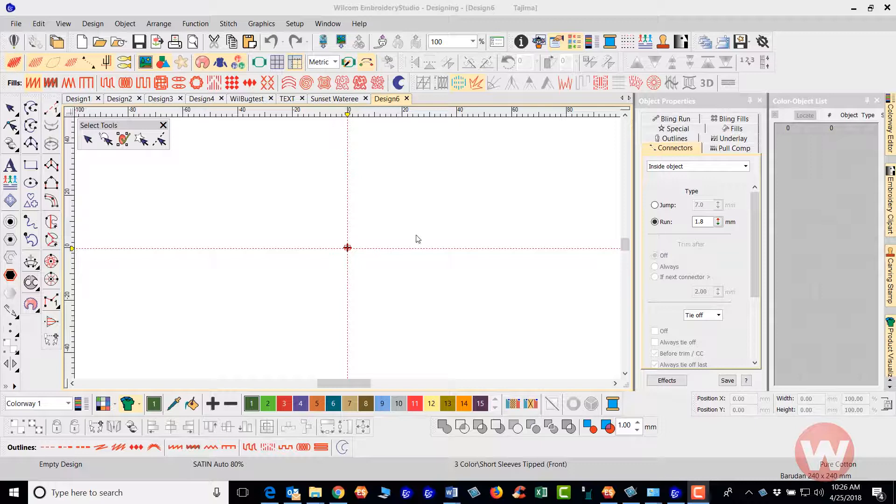
pyautogui.moveTo(303, 239)
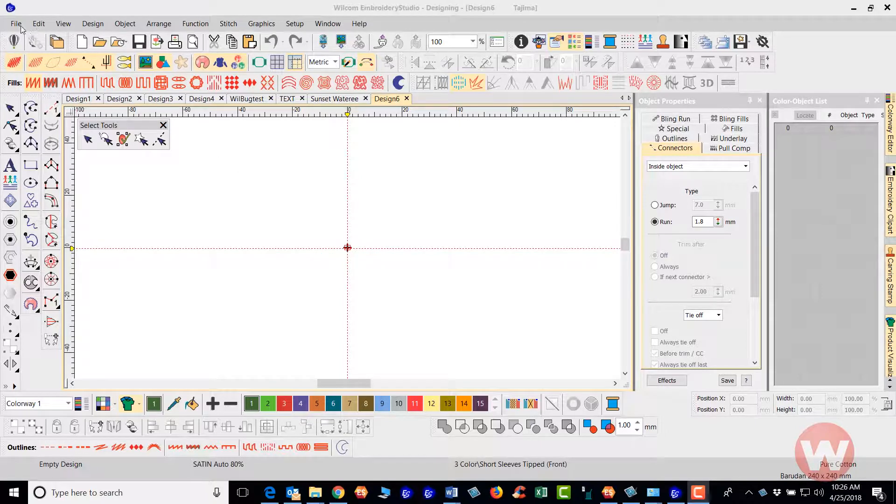
pyautogui.moveTo(73, 73)
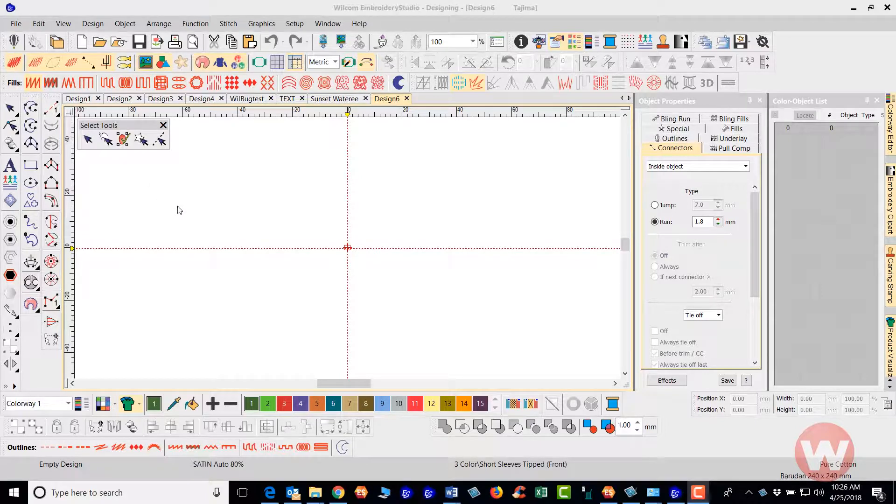
pyautogui.moveTo(183, 206)
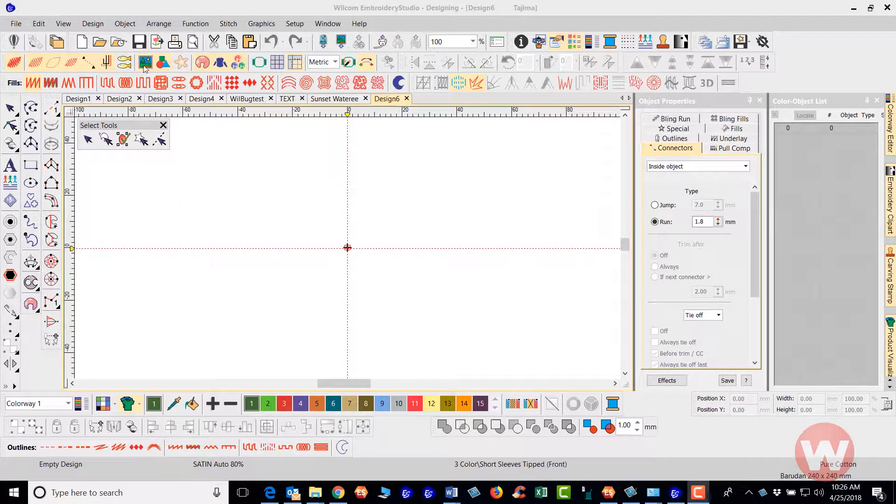
# Change the design's auto fabric from Pure Cotton to Pique
pyautogui.click(93, 23)
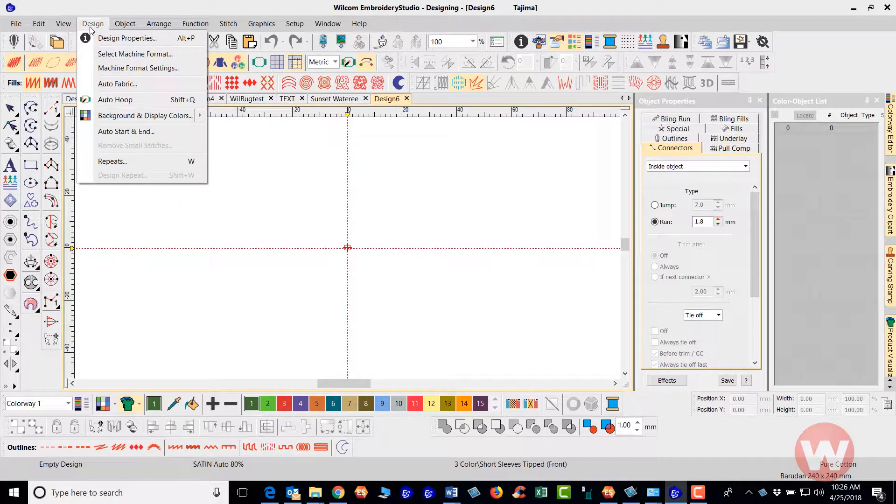
pyautogui.click(117, 84)
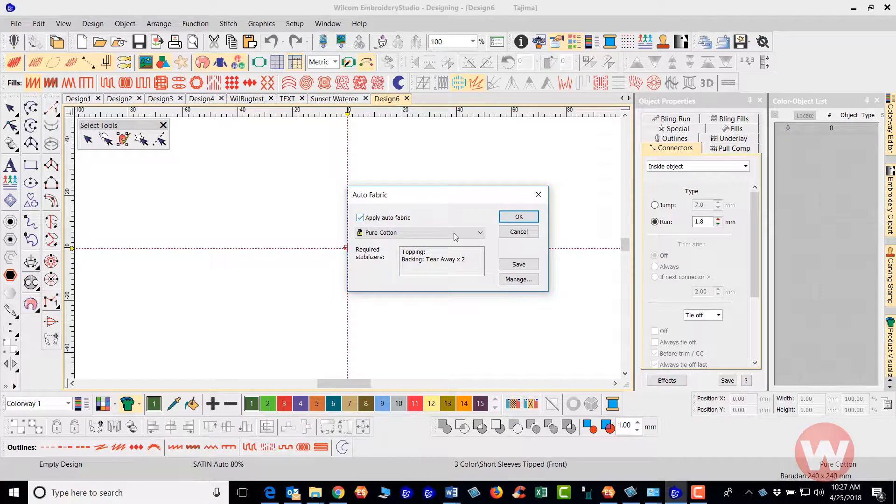
pyautogui.moveTo(395, 227)
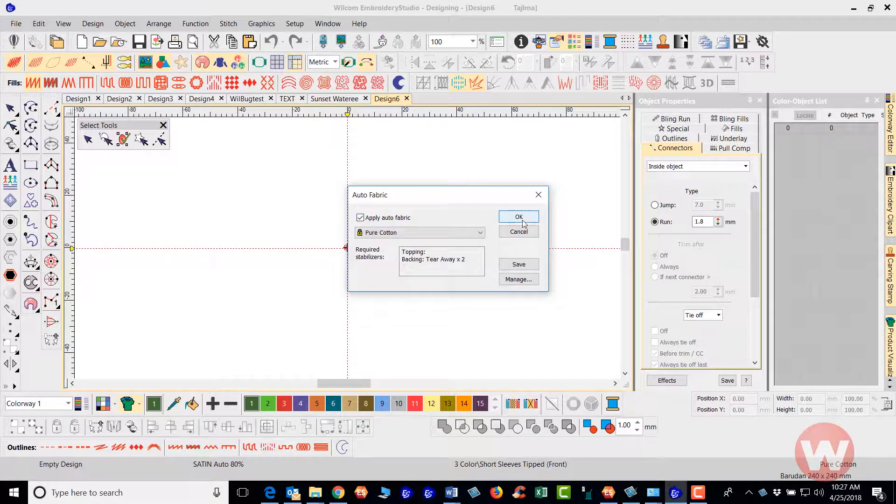
pyautogui.click(479, 232)
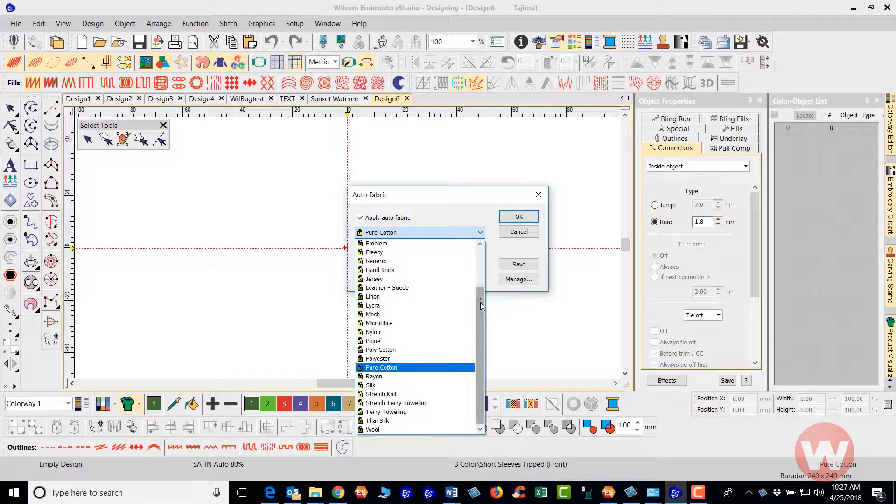
pyautogui.click(372, 331)
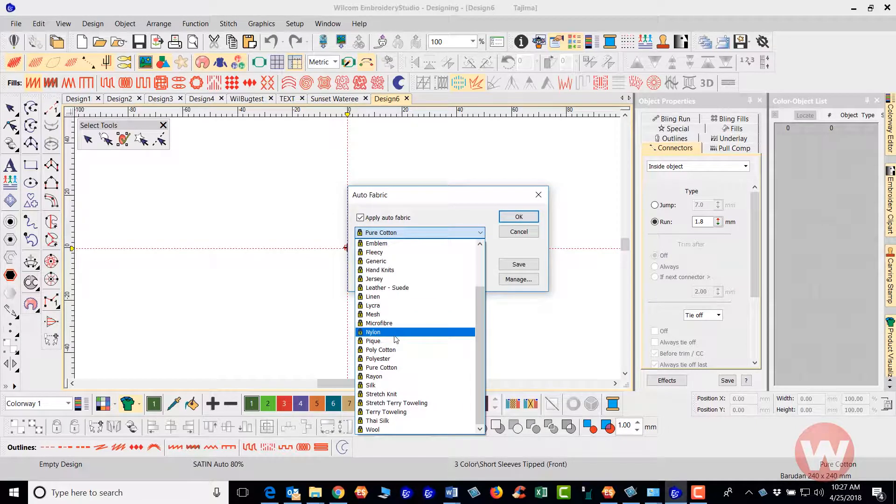
pyautogui.click(372, 341)
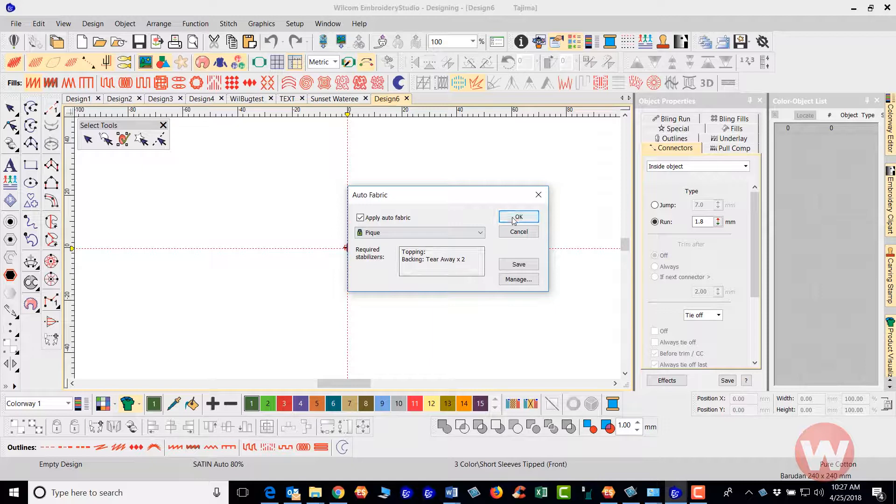
pyautogui.click(518, 216)
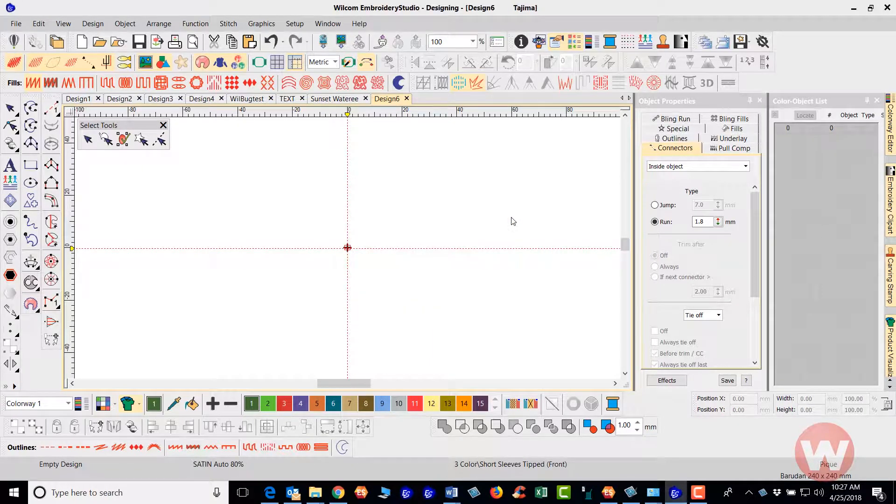
pyautogui.moveTo(413, 234)
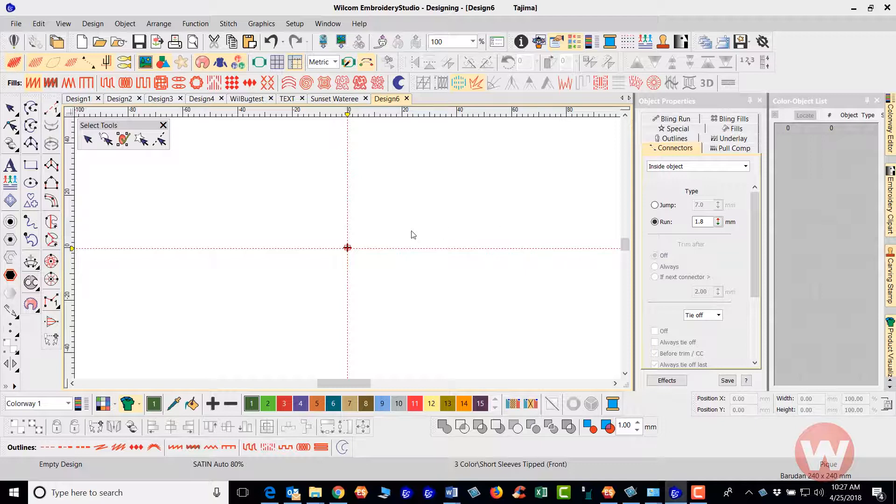
pyautogui.moveTo(319, 204)
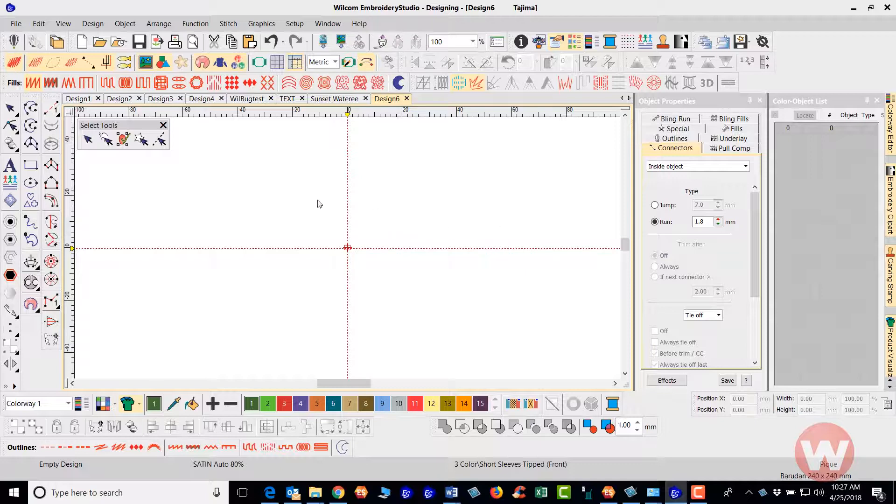
pyautogui.moveTo(303, 208)
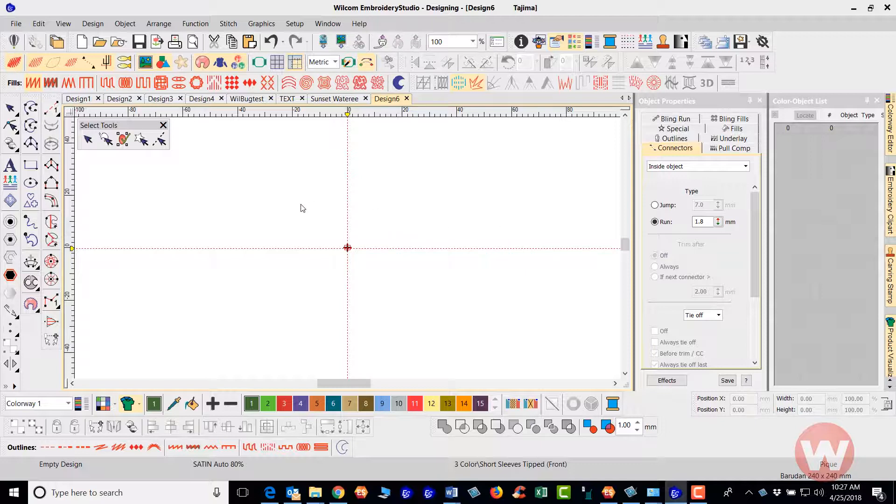
pyautogui.moveTo(286, 213)
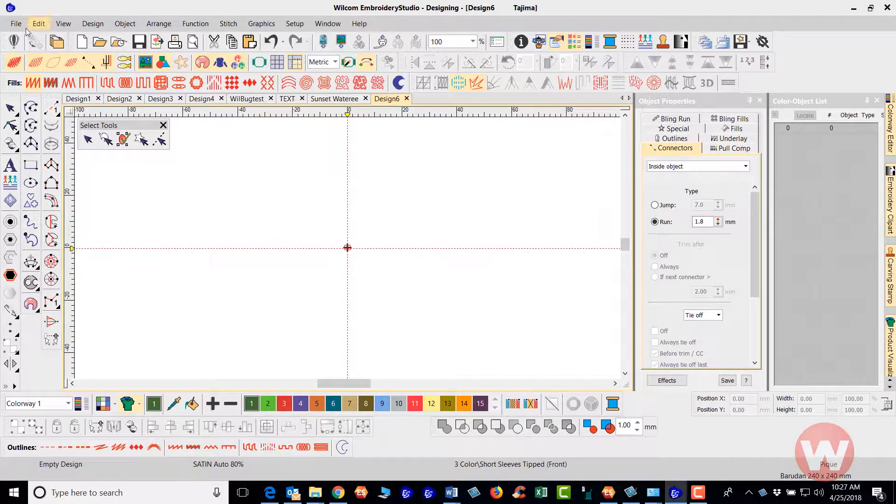
# Open Sunset Wateree.EMB from My Designs
pyautogui.click(16, 23)
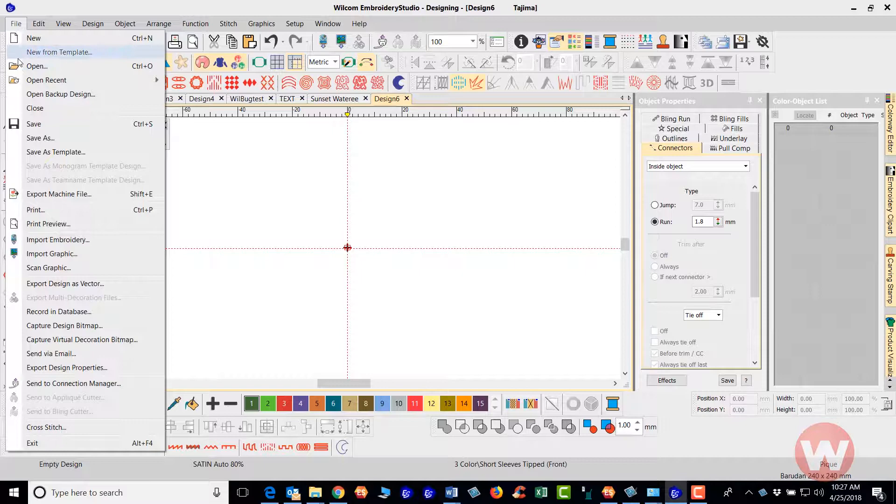
pyautogui.moveTo(61, 66)
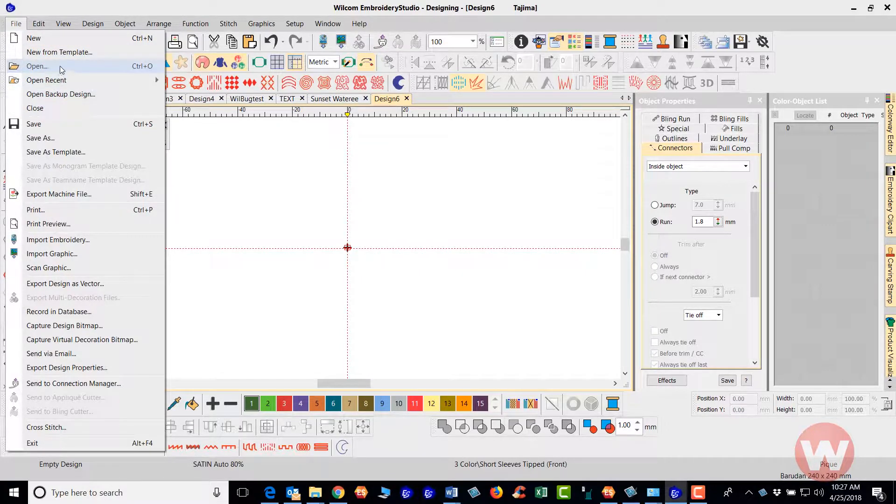
pyautogui.click(37, 66)
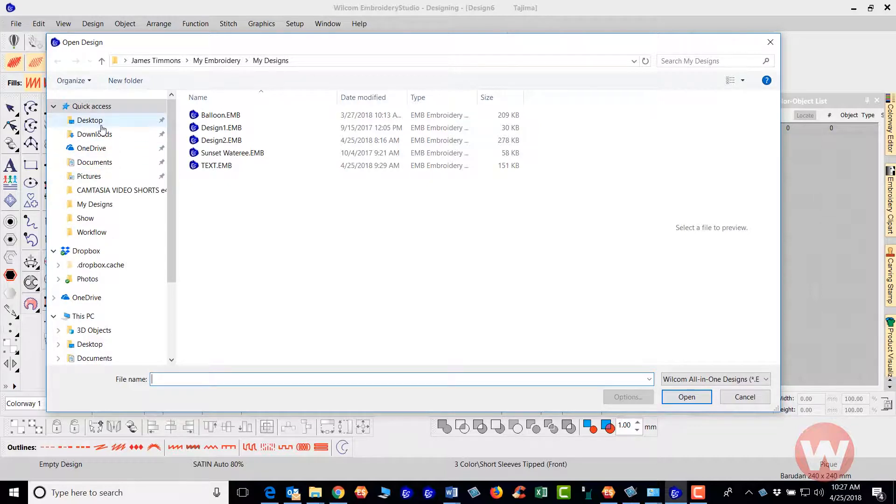
pyautogui.moveTo(97, 262)
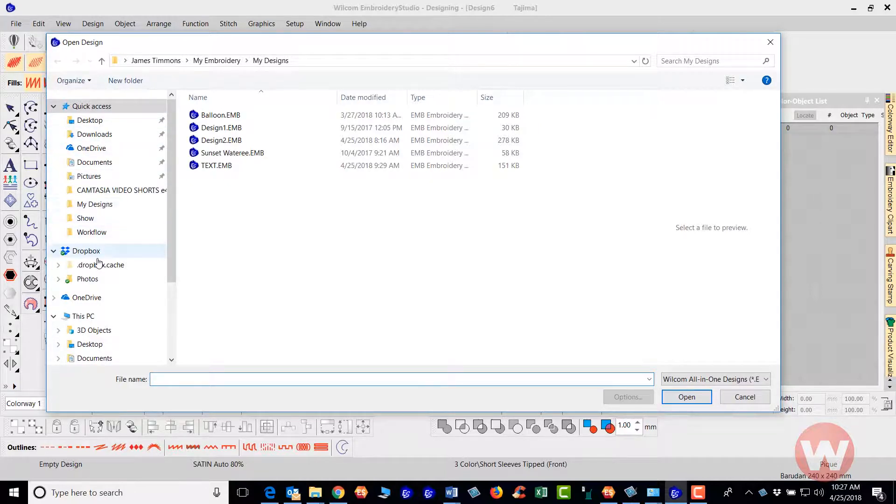
pyautogui.moveTo(135, 201)
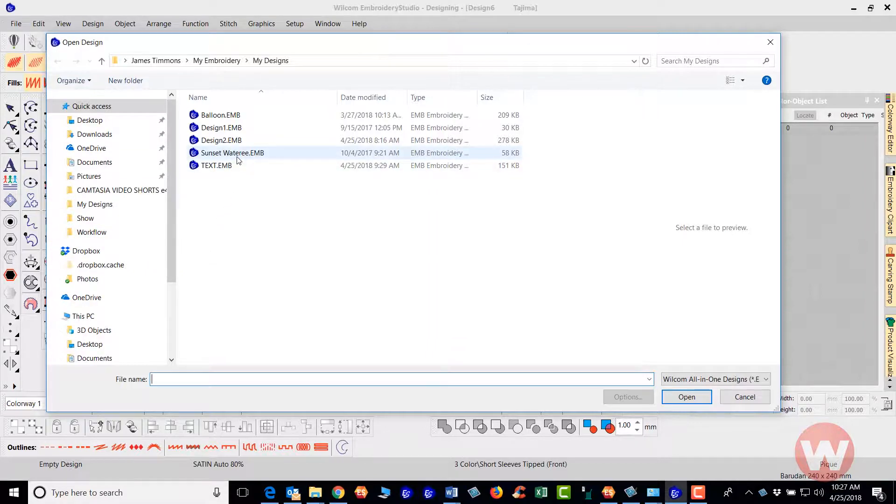
pyautogui.click(685, 397)
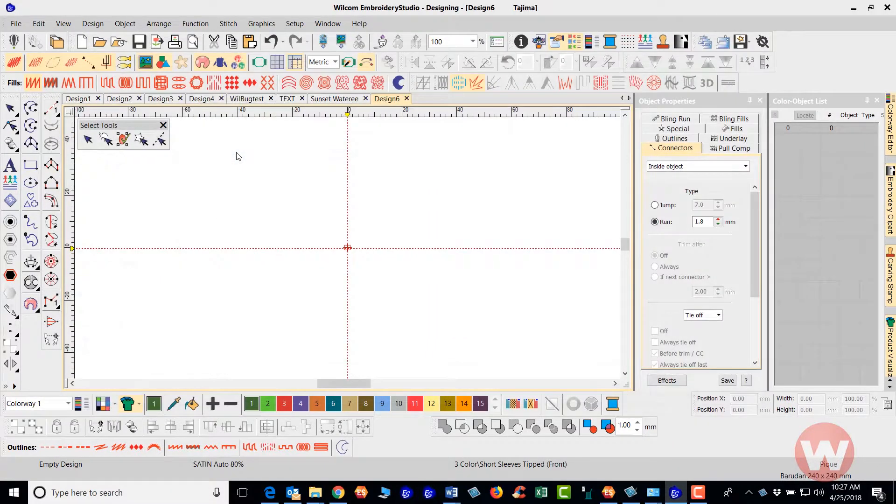
pyautogui.click(334, 99)
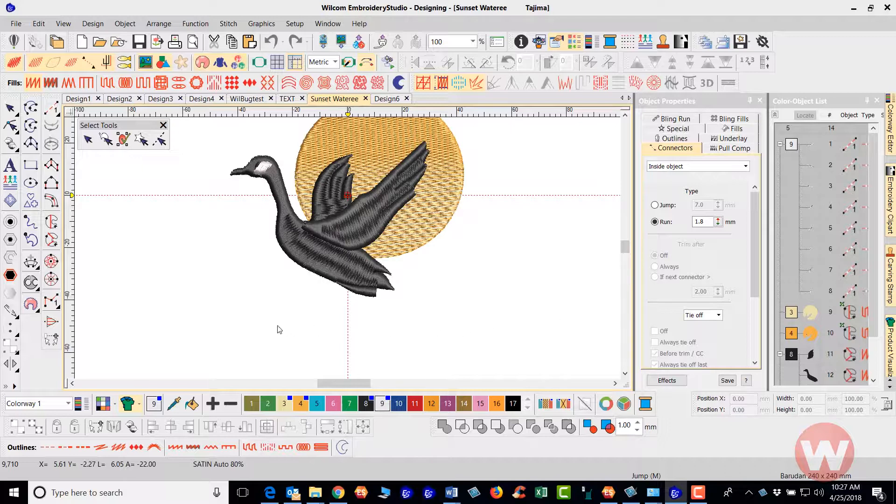
pyautogui.moveTo(383, 325)
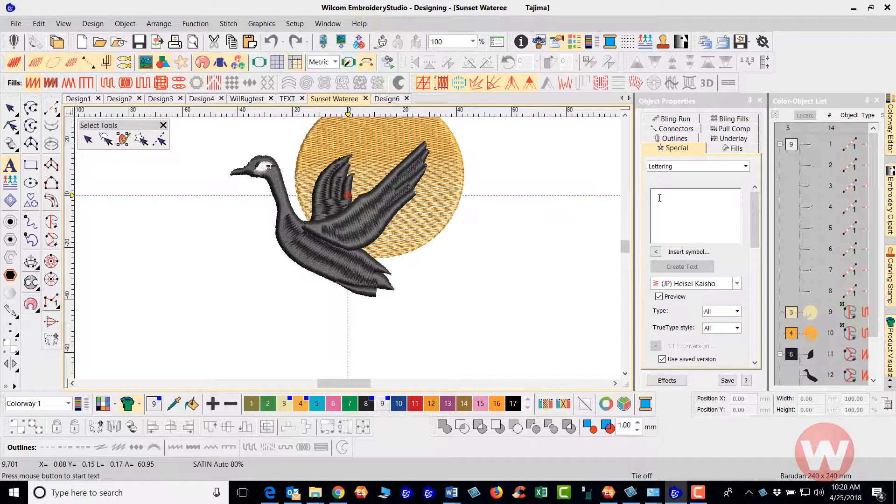
pyautogui.moveTo(667, 200)
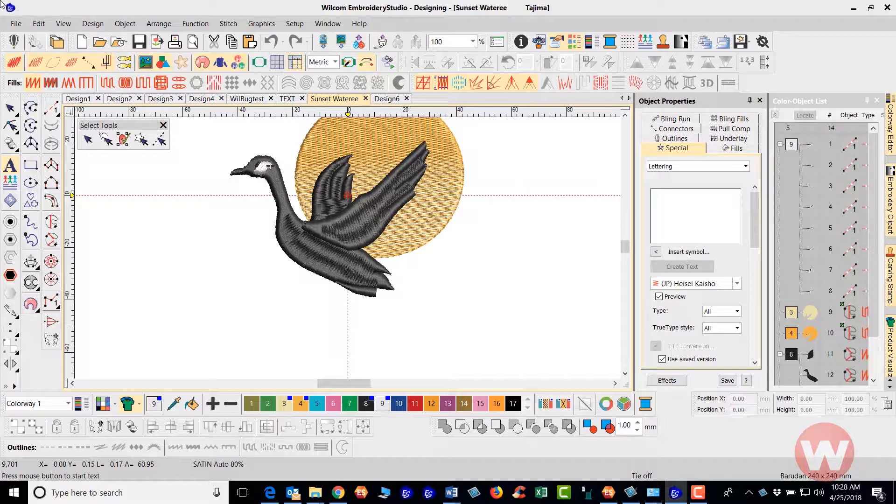
# Type 'Swann Ridge' as the lettering text and scroll to the Baseline setting
pyautogui.write('S')
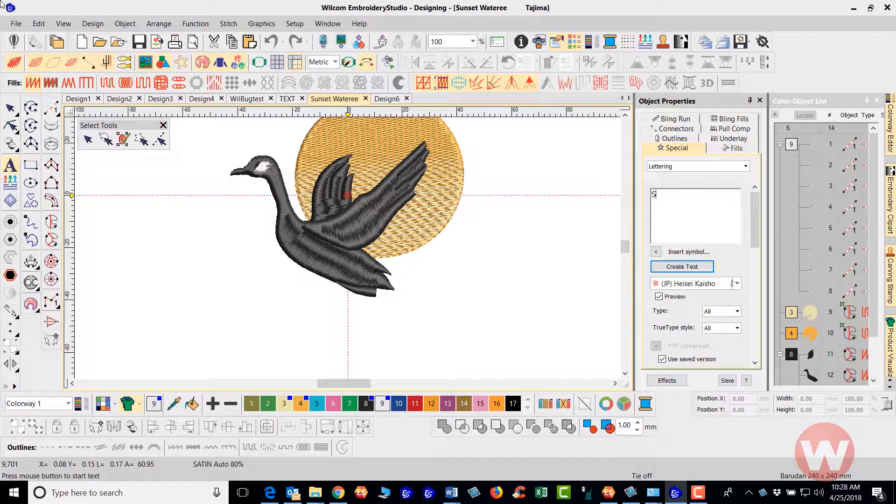
pyautogui.write('wann')
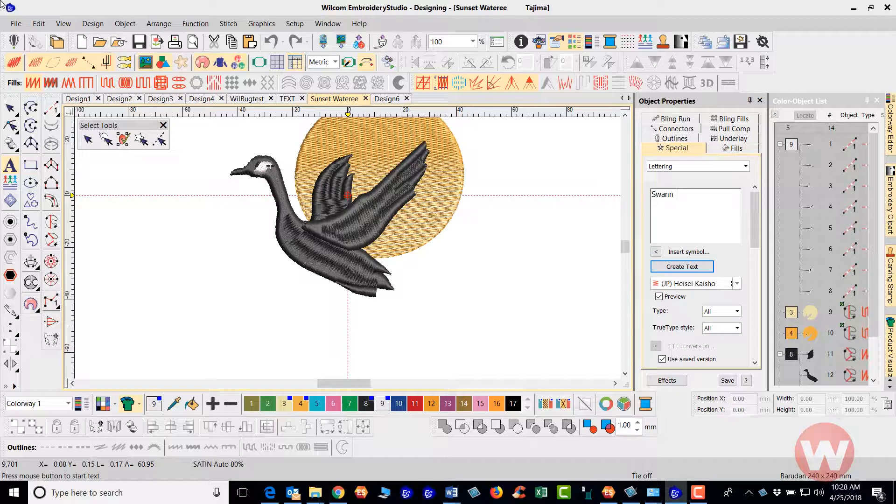
pyautogui.write('Ridge')
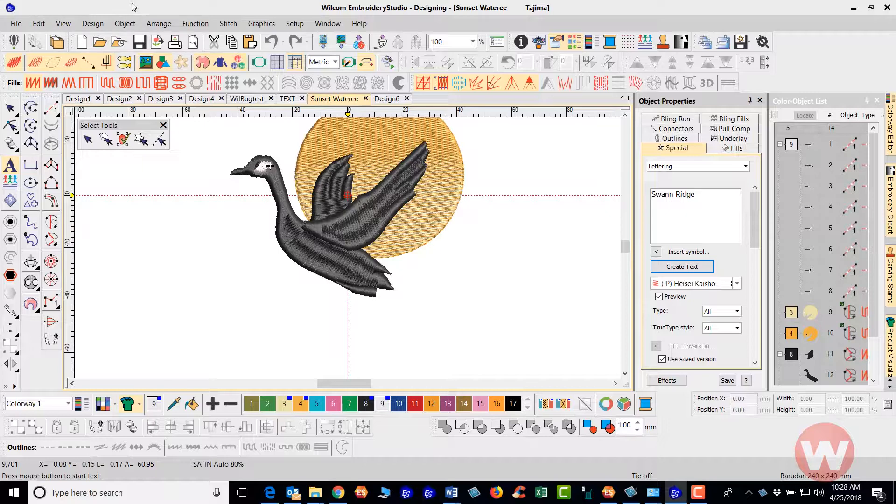
pyautogui.moveTo(536, 245)
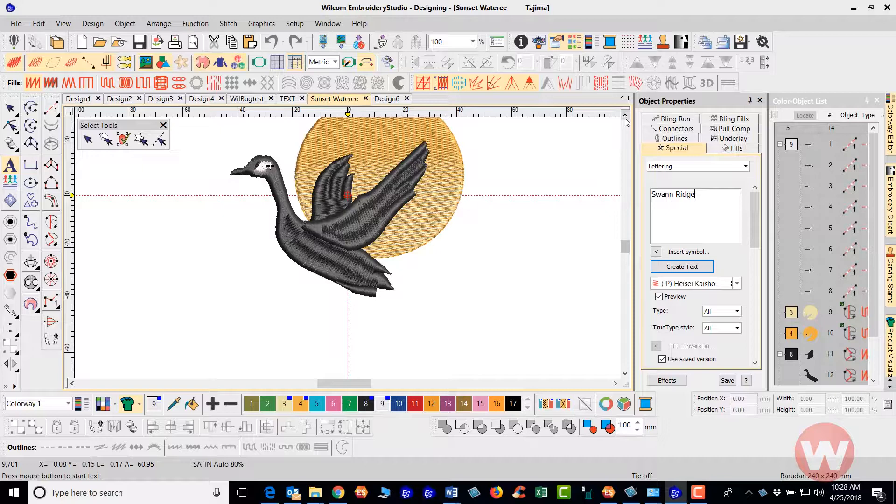
pyautogui.scroll(-3)
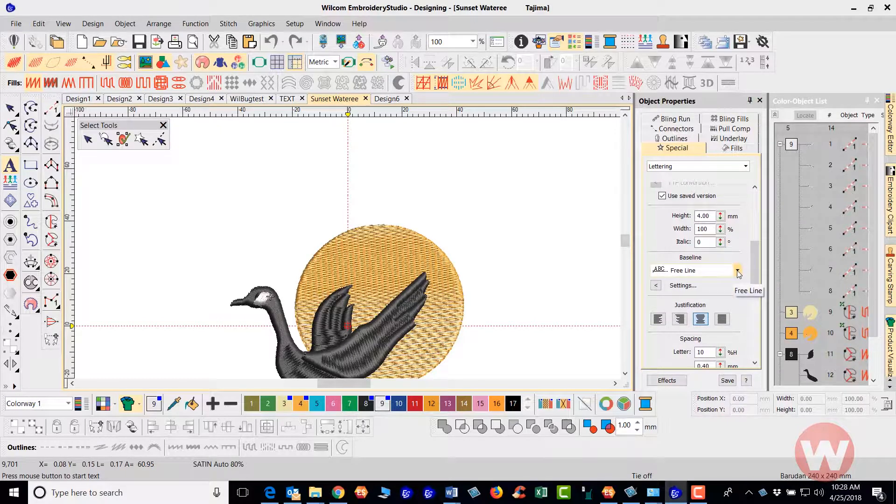
# Set the lettering baseline to Arc CW and start creating the Swann Ridge text
pyautogui.click(738, 270)
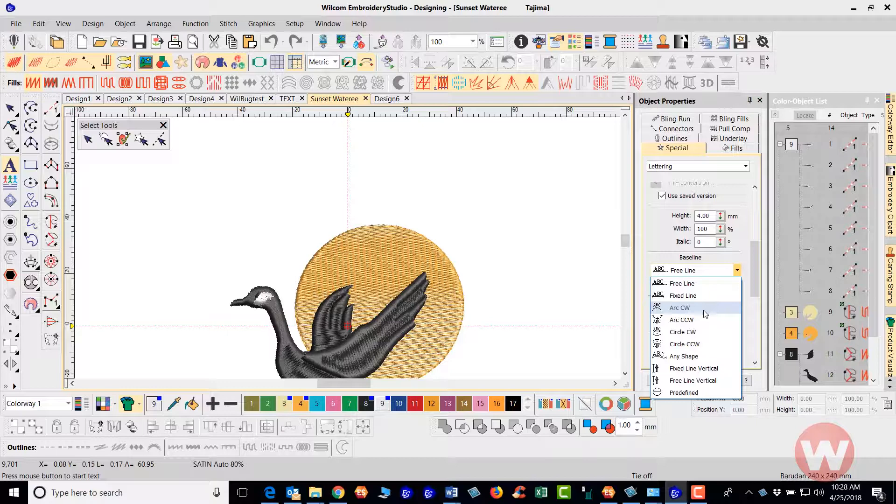
pyautogui.click(680, 307)
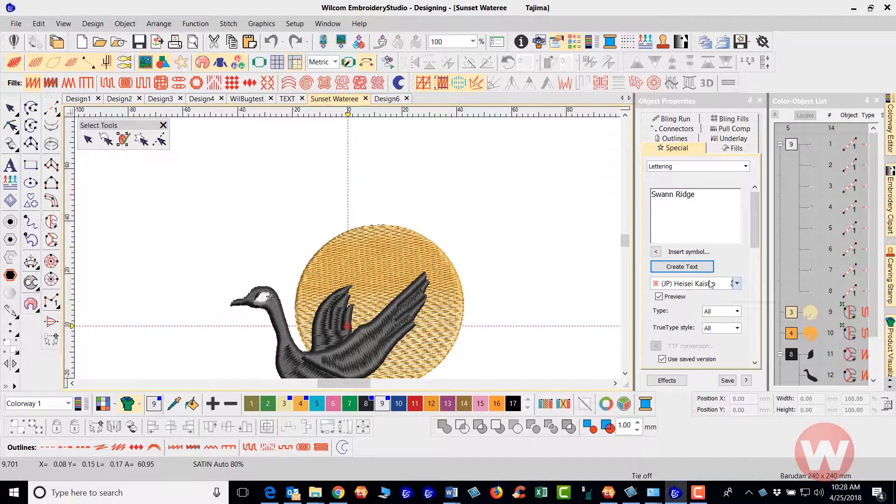
pyautogui.moveTo(738, 291)
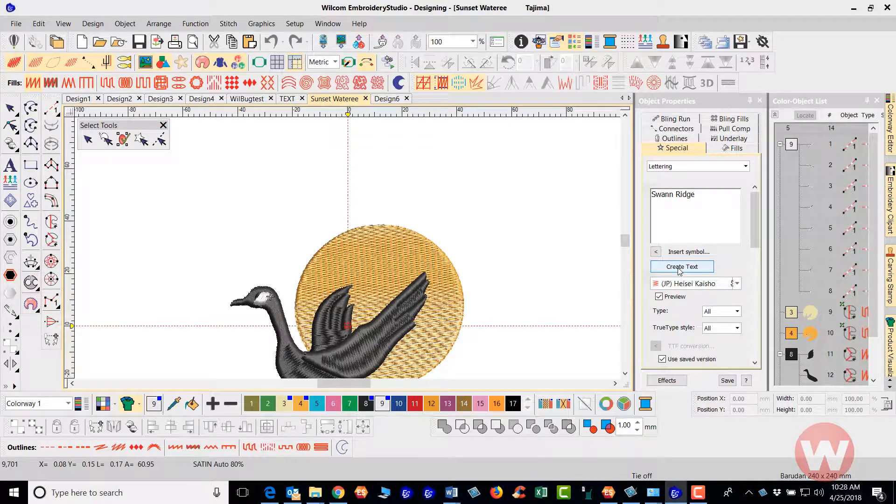
pyautogui.click(680, 266)
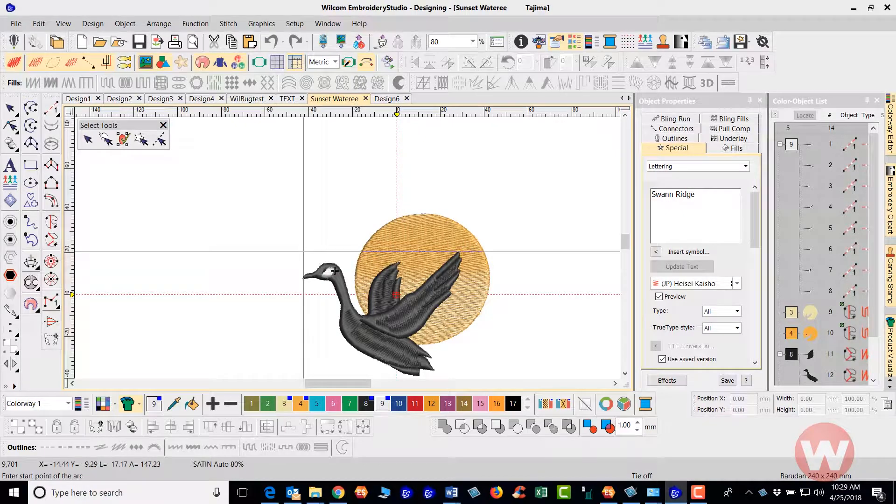
# Place the arced Swann Ridge lettering above the sun and increase its height
pyautogui.click(304, 251)
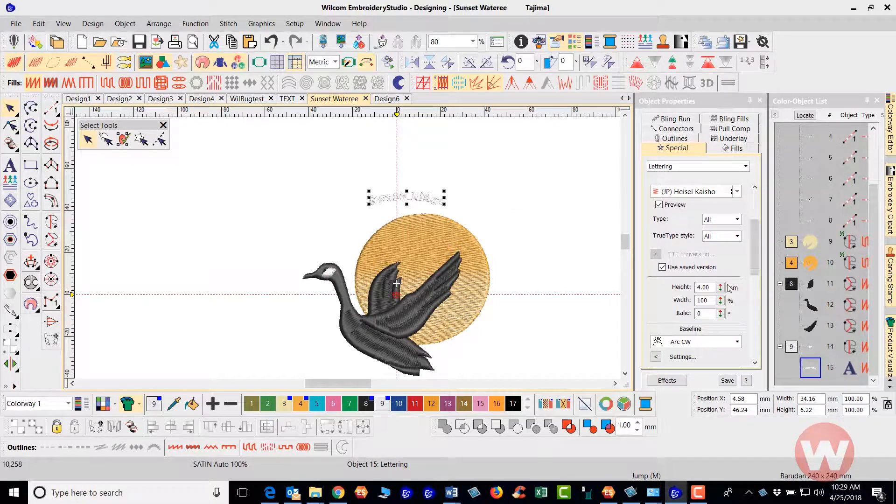
pyautogui.click(721, 286)
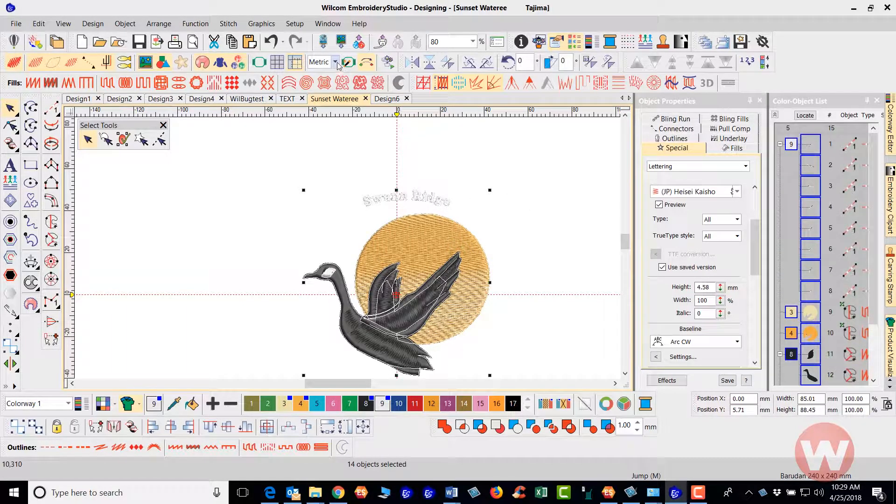
# Switch measurement units from Metric to U.S. inches
pyautogui.click(337, 62)
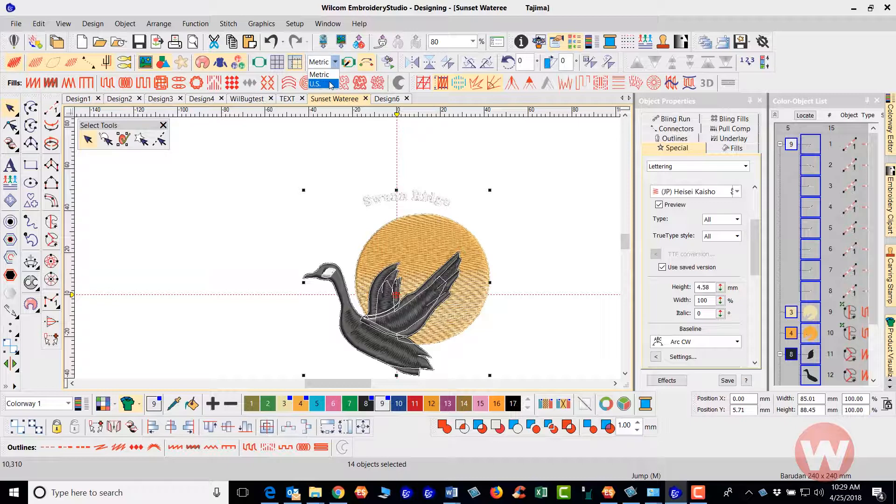
pyautogui.click(318, 84)
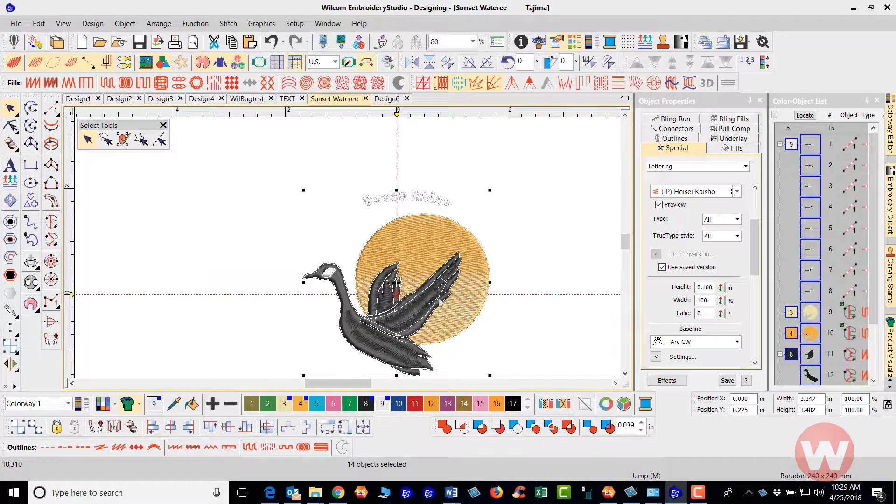
pyautogui.moveTo(484, 175)
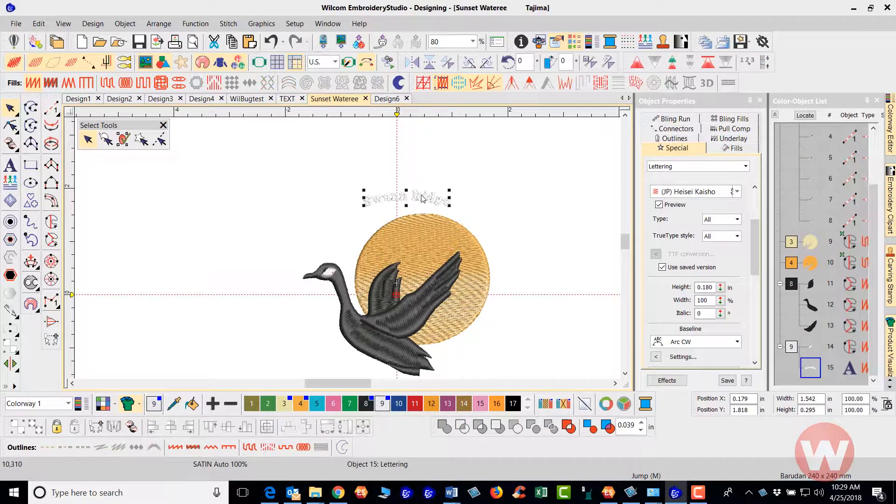
pyautogui.moveTo(426, 201)
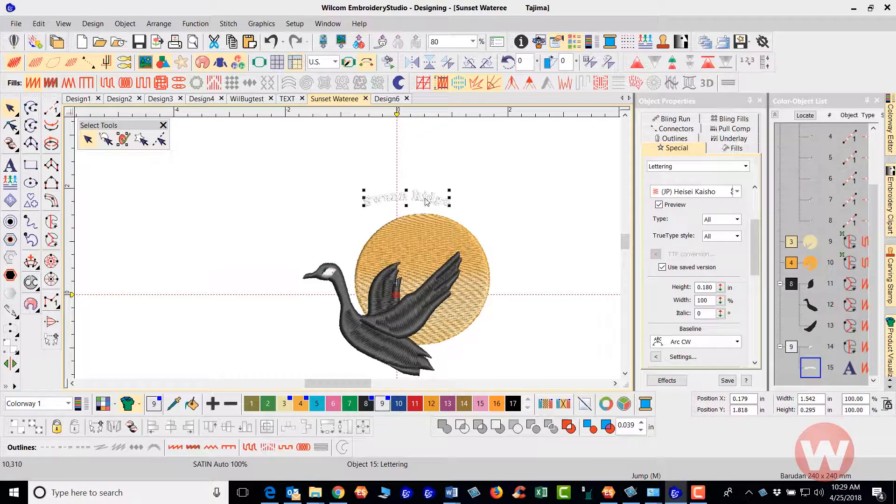
pyautogui.moveTo(468, 216)
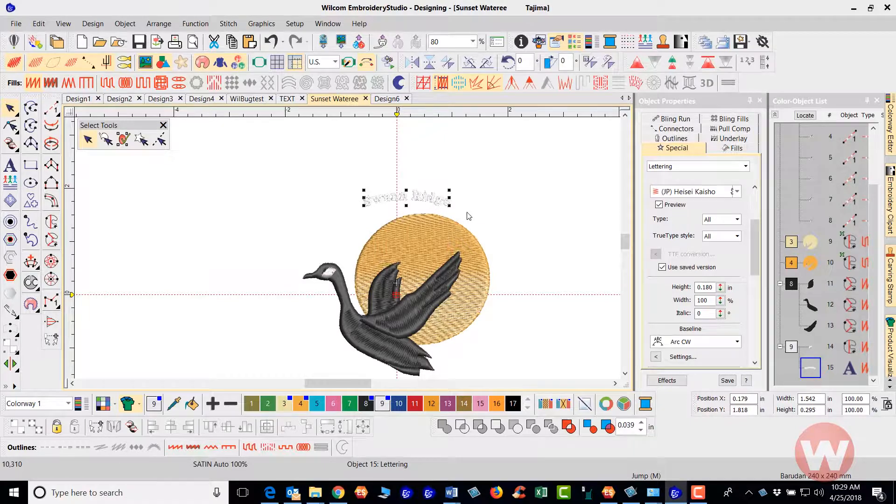
pyautogui.moveTo(463, 211)
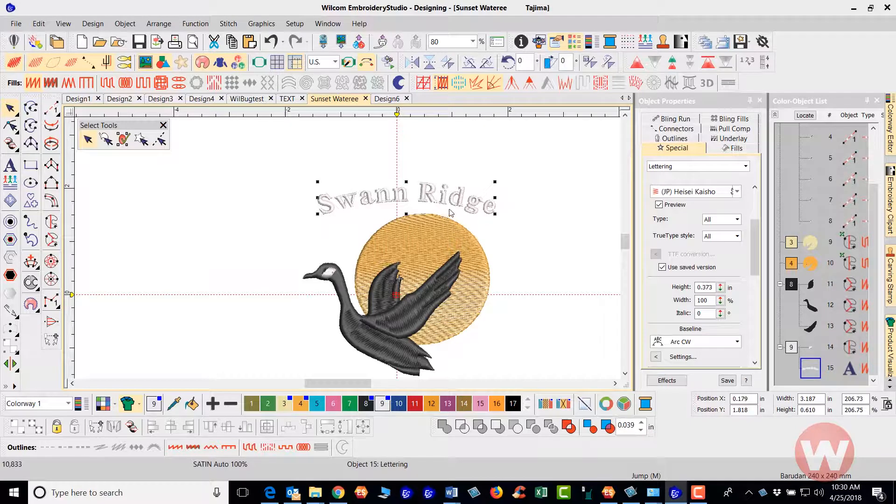
pyautogui.moveTo(497, 228)
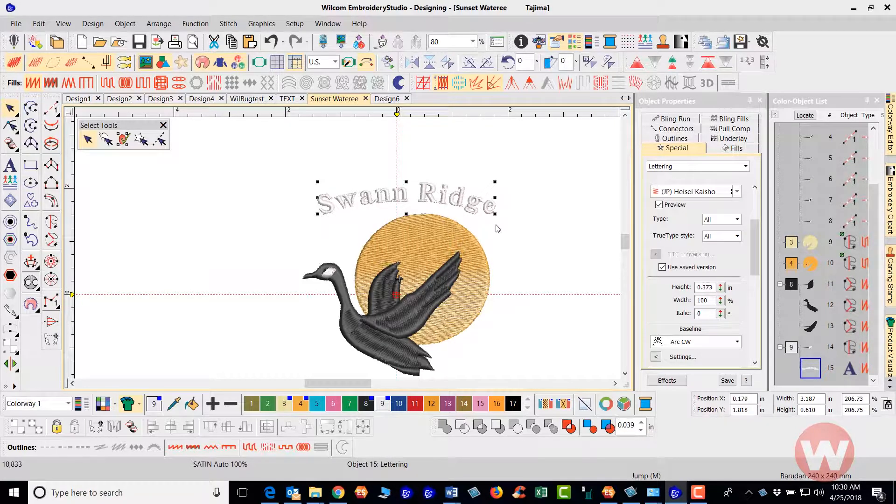
pyautogui.moveTo(496, 219)
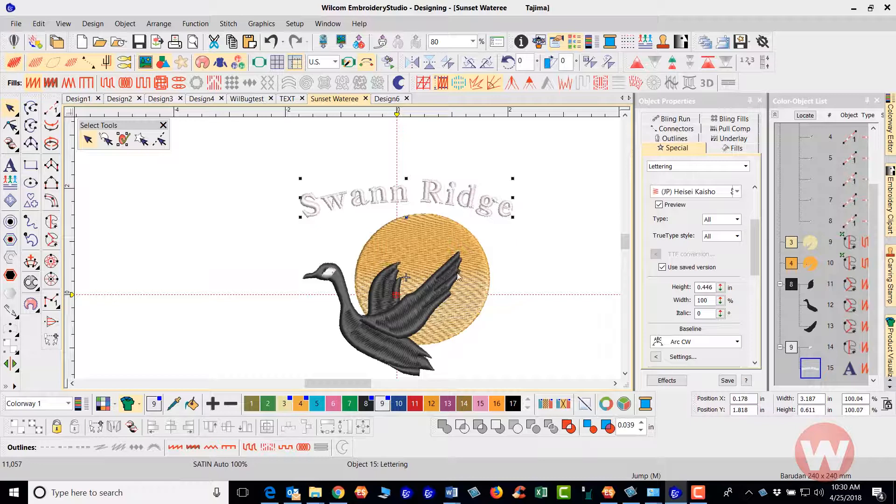
pyautogui.moveTo(513, 247)
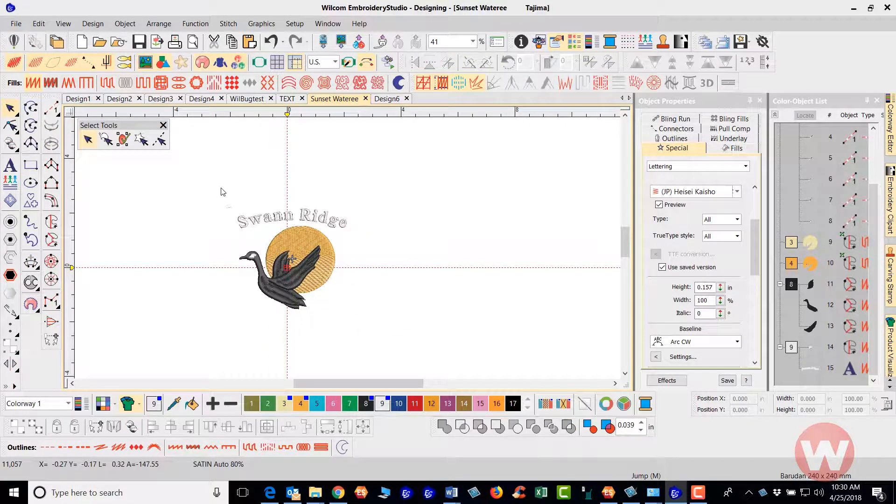
pyautogui.click(291, 219)
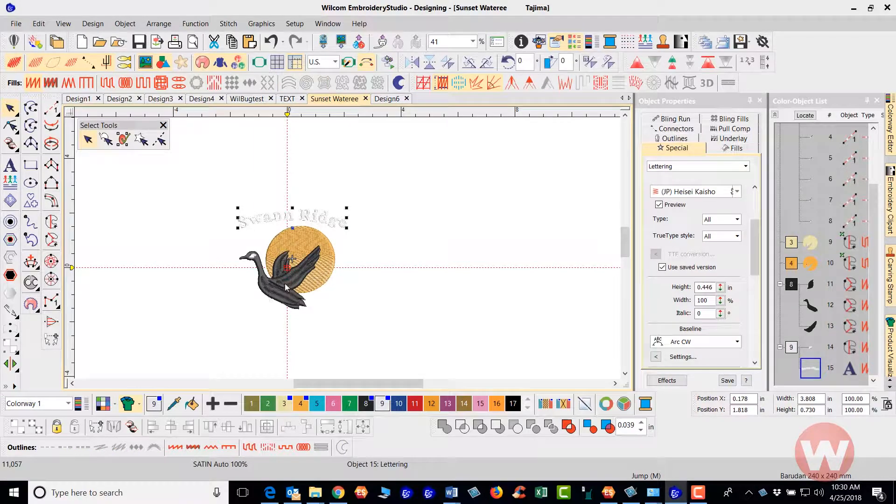
pyautogui.moveTo(291, 229)
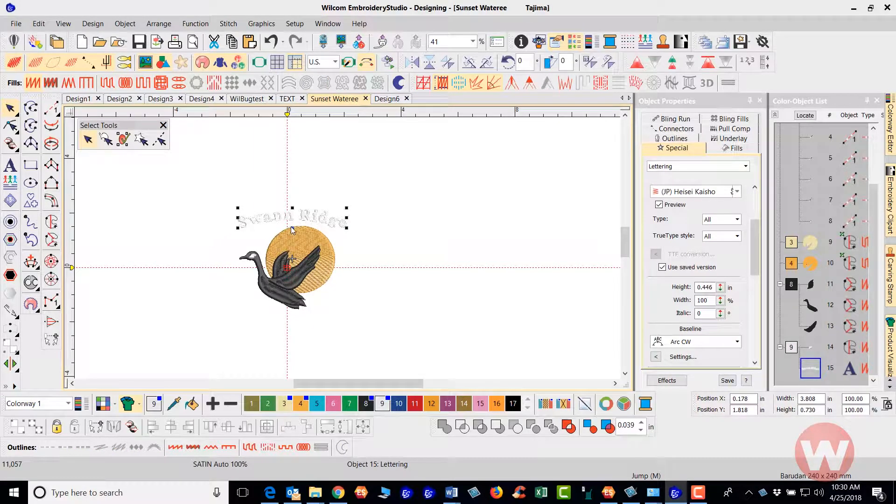
pyautogui.scroll(-3)
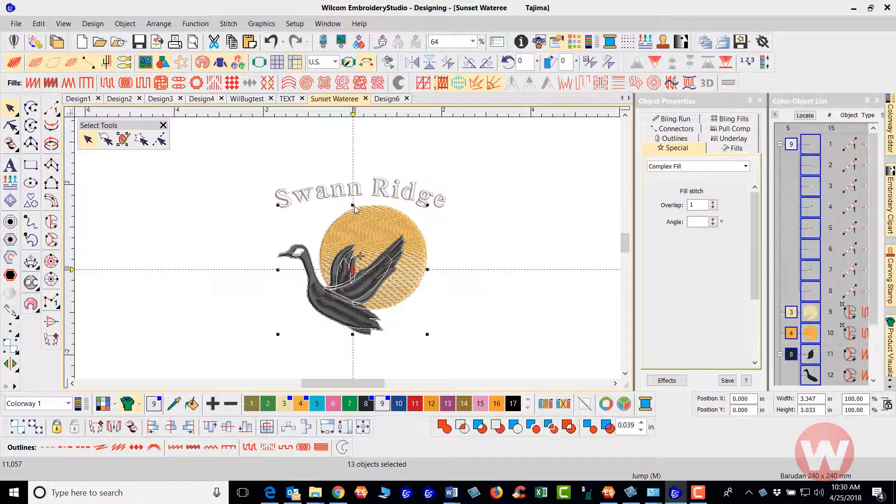
pyautogui.moveTo(353, 275)
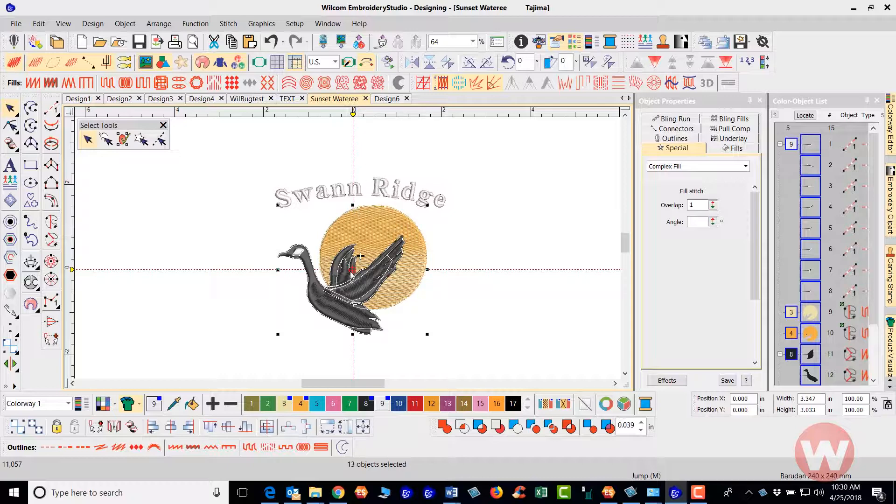
pyautogui.moveTo(452, 224)
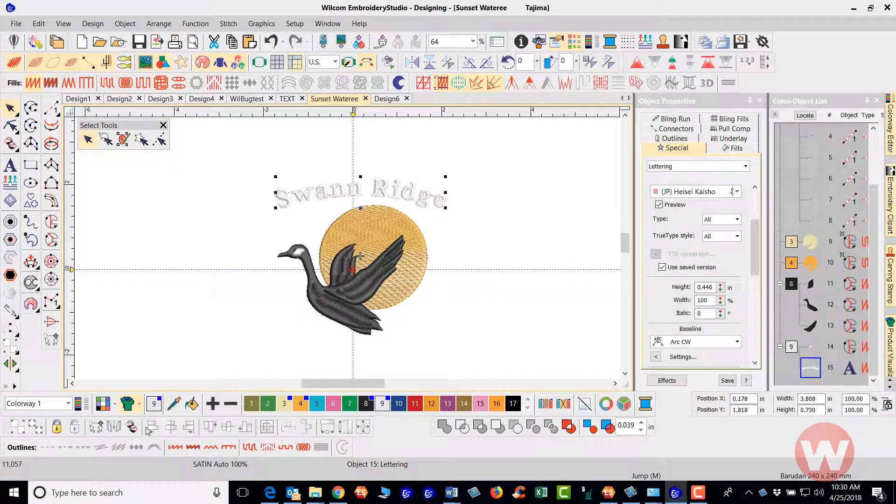
pyautogui.moveTo(151, 458)
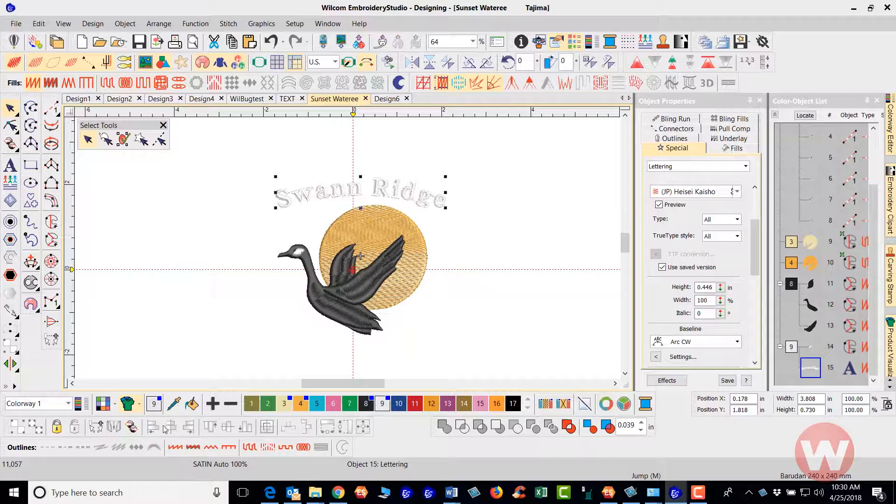
pyautogui.moveTo(101, 427)
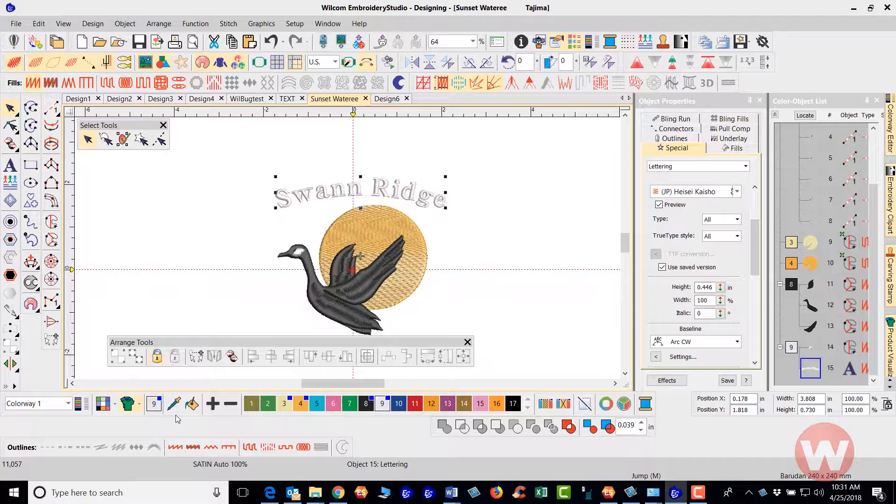
pyautogui.moveTo(182, 317)
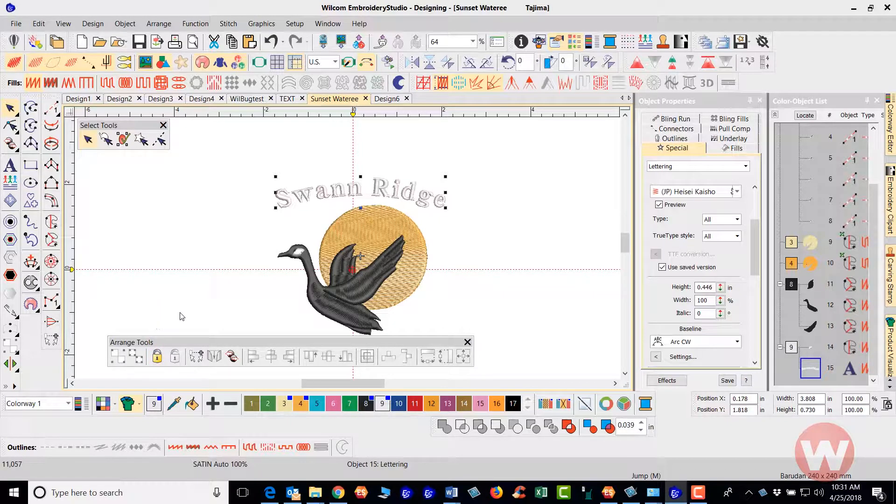
pyautogui.moveTo(206, 287)
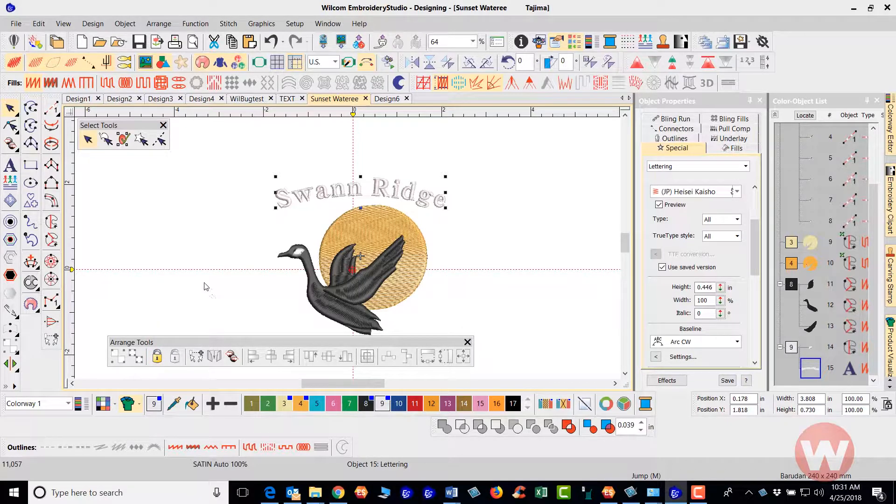
pyautogui.moveTo(340, 214)
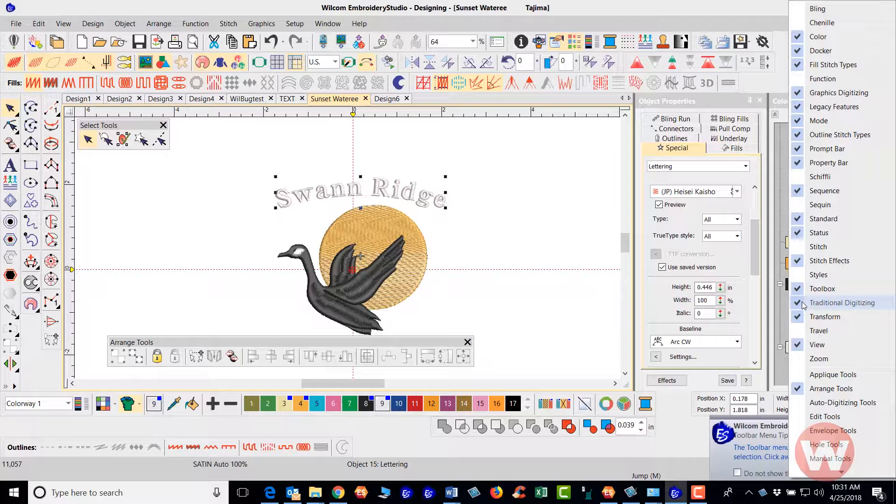
pyautogui.moveTo(820, 204)
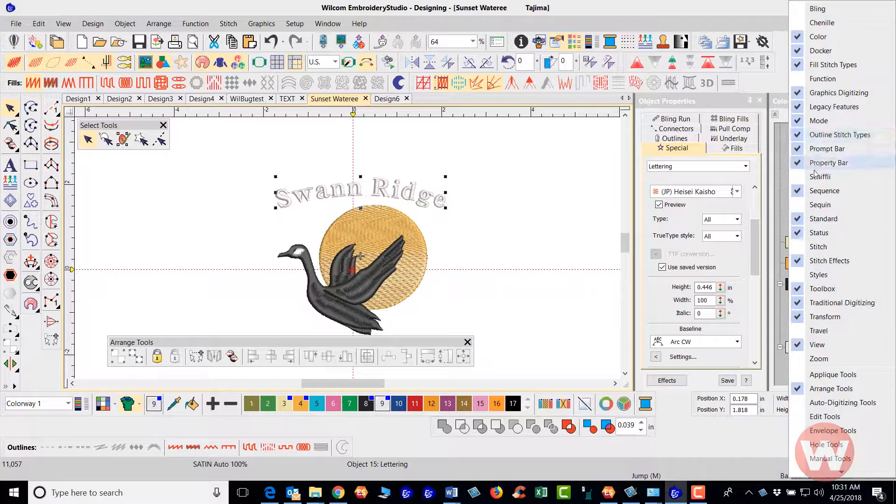
pyautogui.moveTo(819, 246)
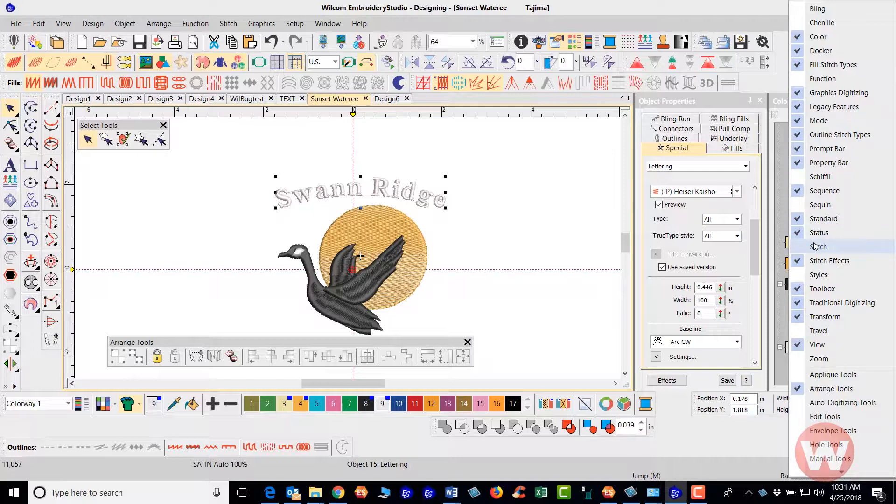
pyautogui.moveTo(829, 260)
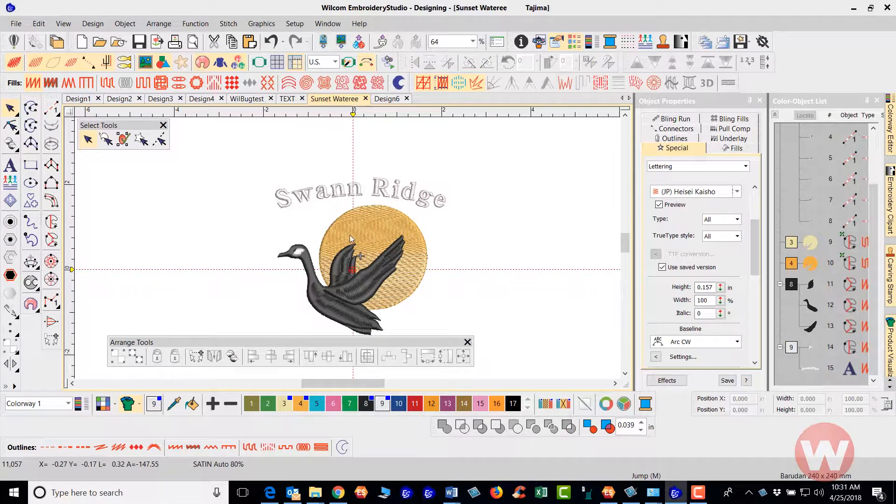
# Select the goose and sun together and align their centres
pyautogui.click(369, 257)
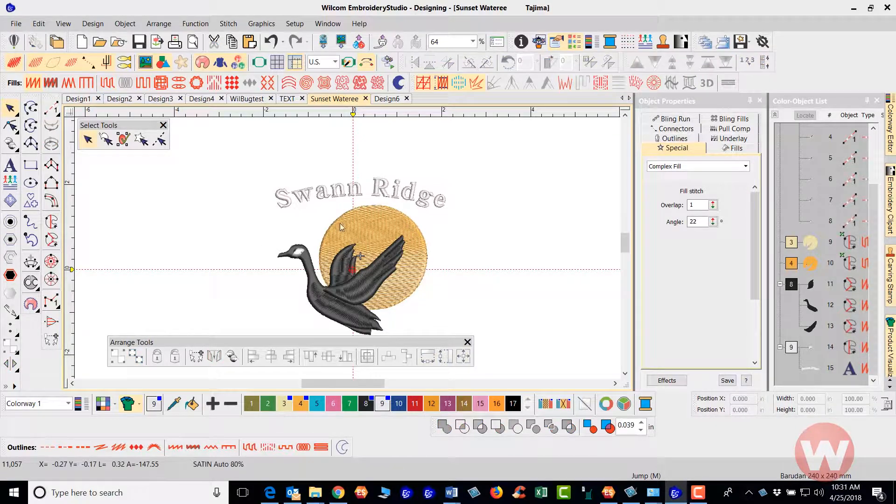
pyautogui.click(372, 257)
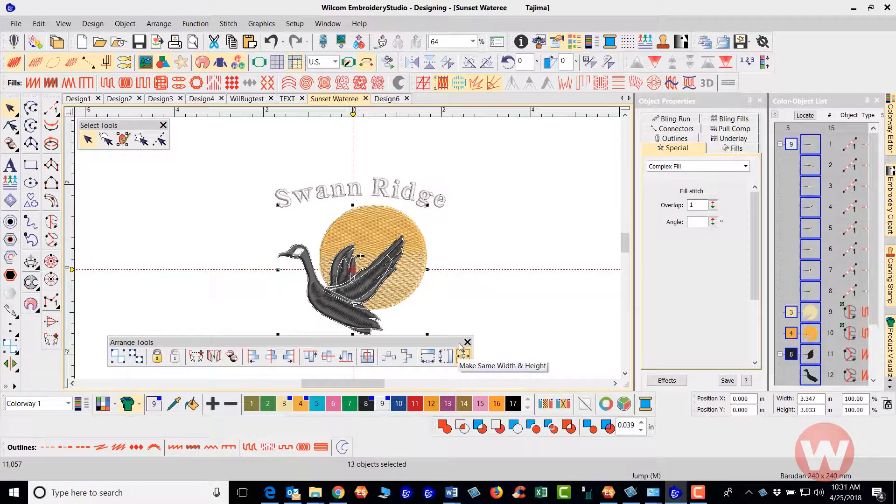
pyautogui.moveTo(122, 359)
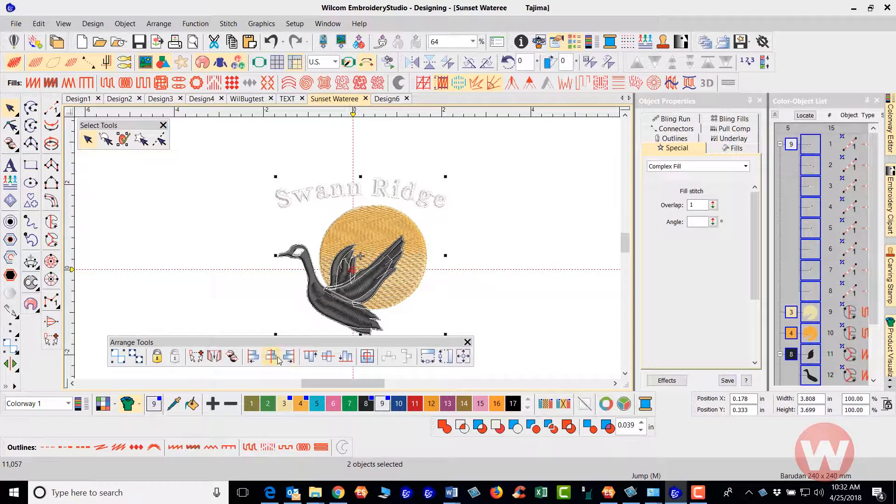
pyautogui.moveTo(272, 357)
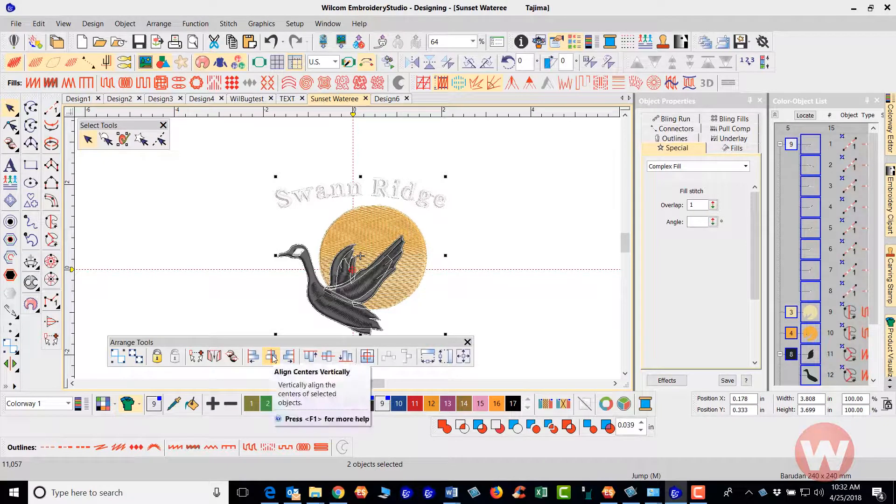
pyautogui.click(271, 357)
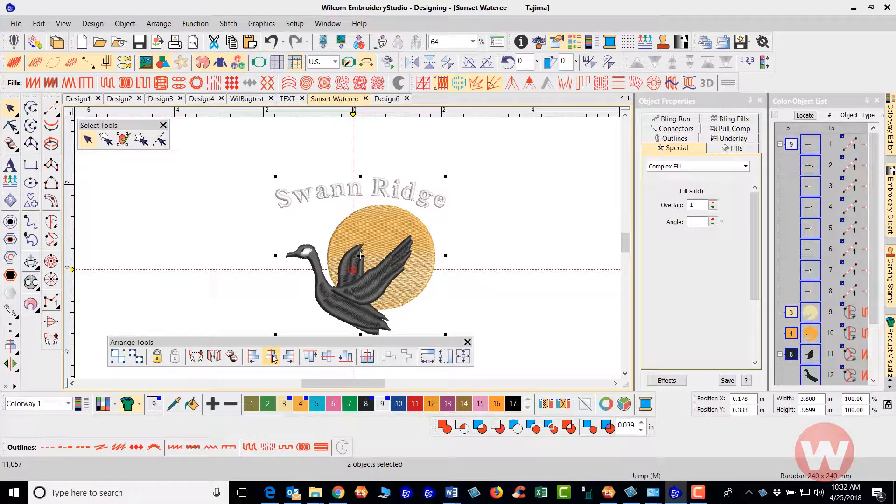
pyautogui.moveTo(240, 285)
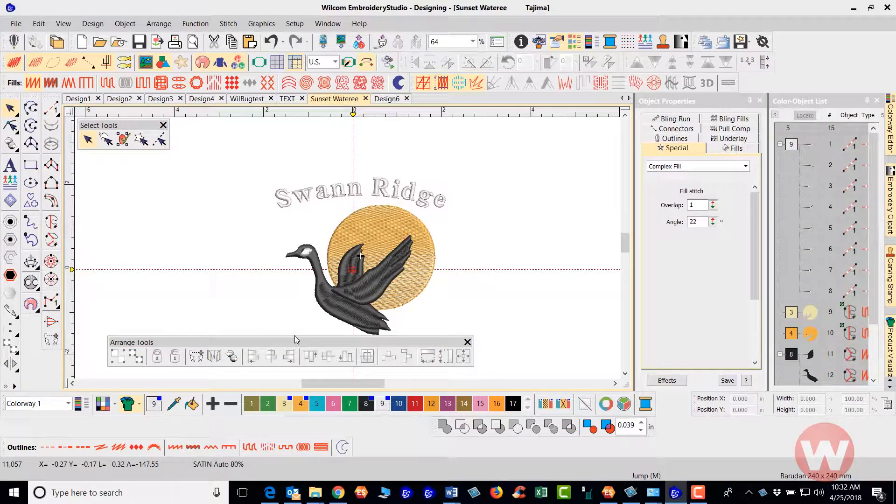
# Dock the Arrange Tools toolbar with nothing selected
pyautogui.click(467, 342)
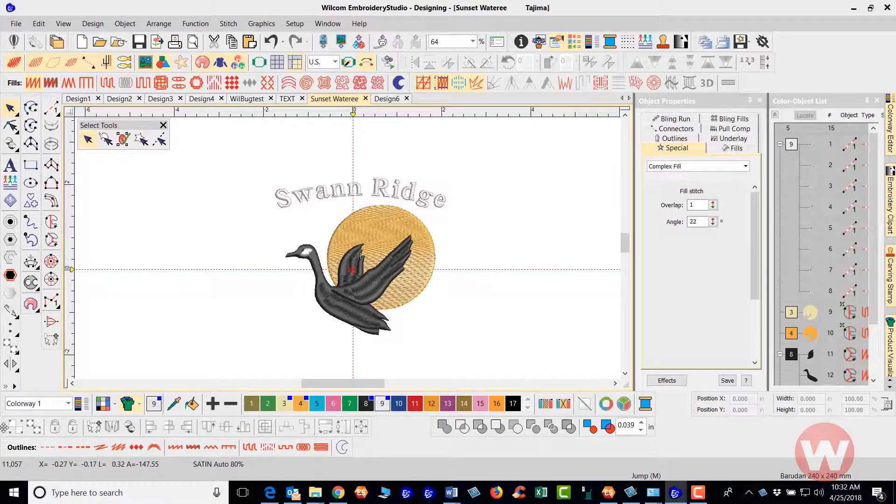
pyautogui.moveTo(11, 427)
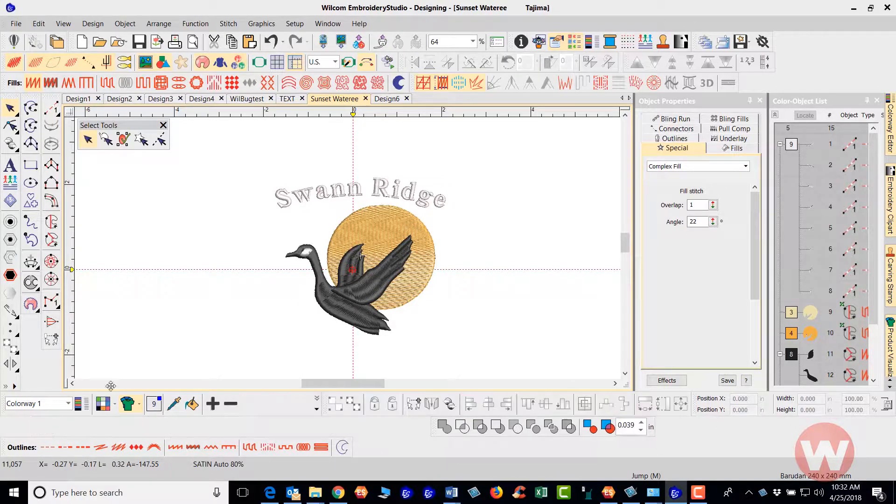
pyautogui.moveTo(102, 423)
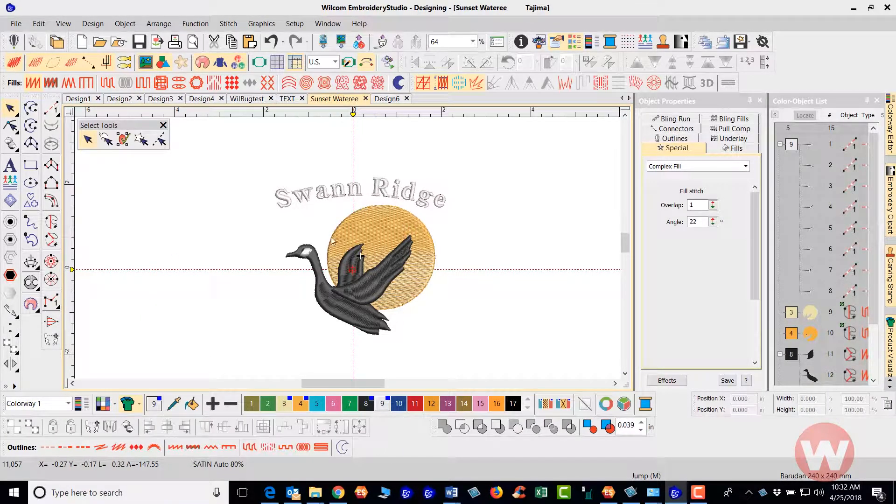
pyautogui.moveTo(351, 248)
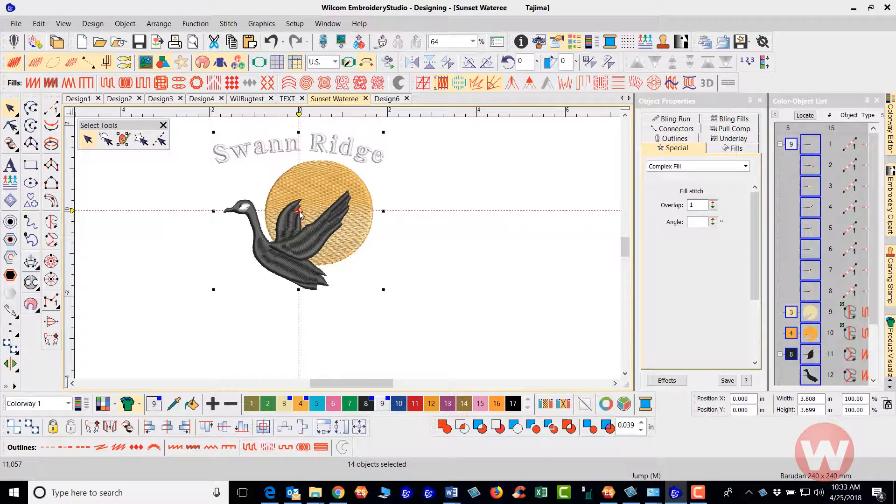
pyautogui.moveTo(272, 171)
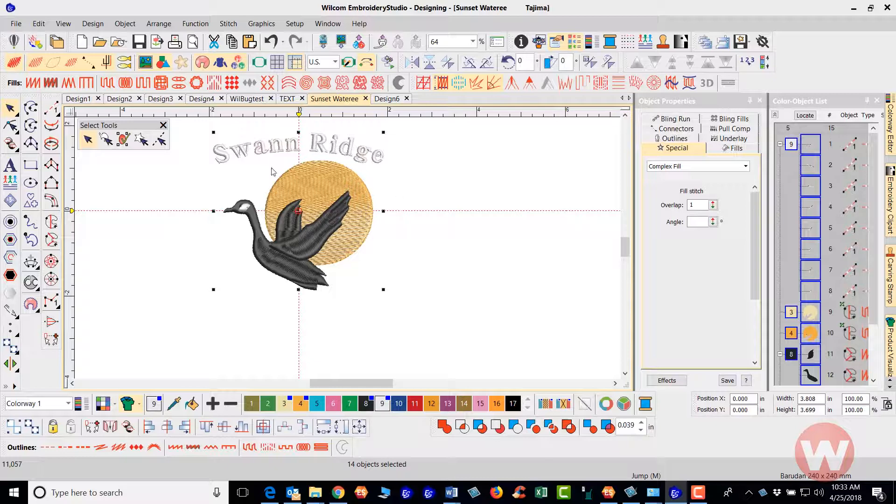
pyautogui.moveTo(276, 174)
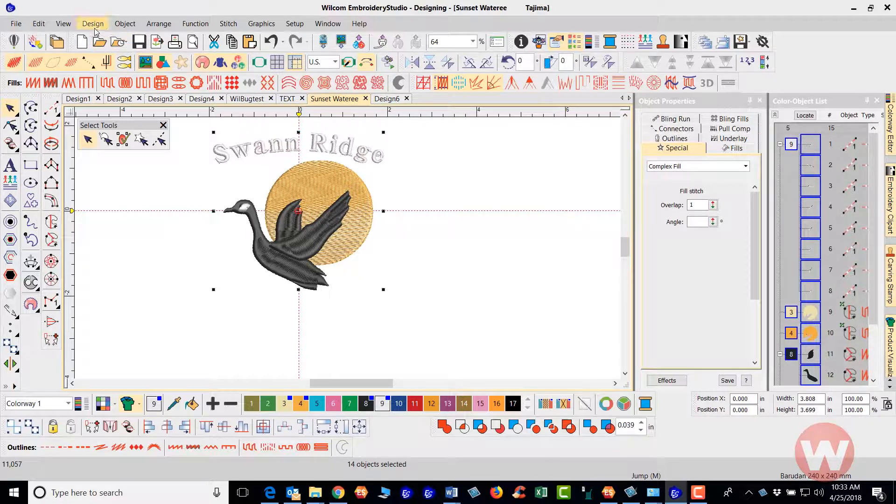
# Save the design as 'Swann Ridge' in My Designs
pyautogui.click(16, 23)
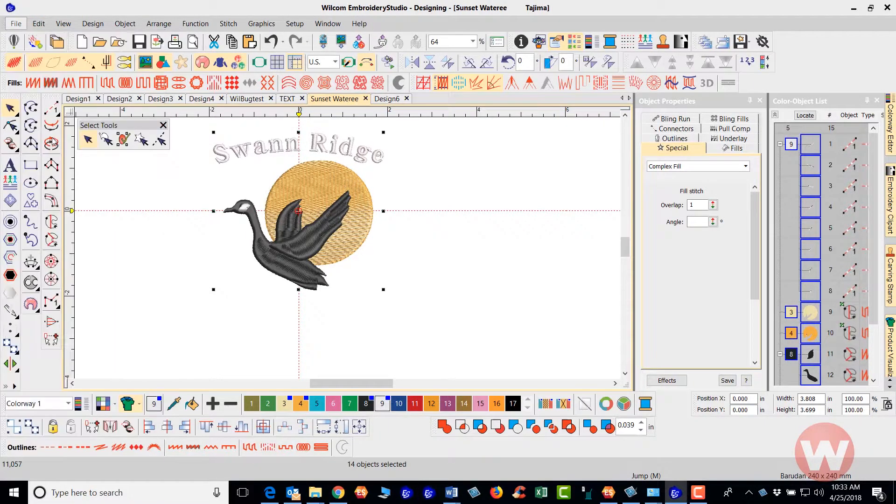
pyautogui.click(139, 41)
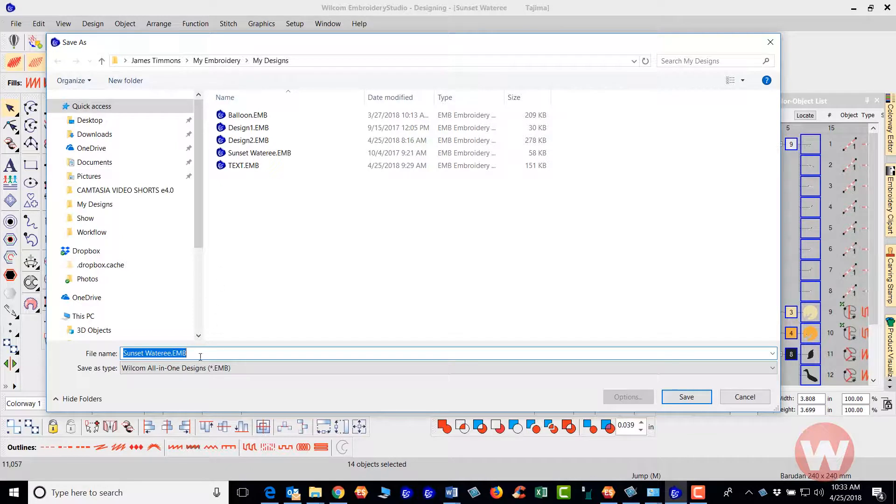
pyautogui.moveTo(210, 340)
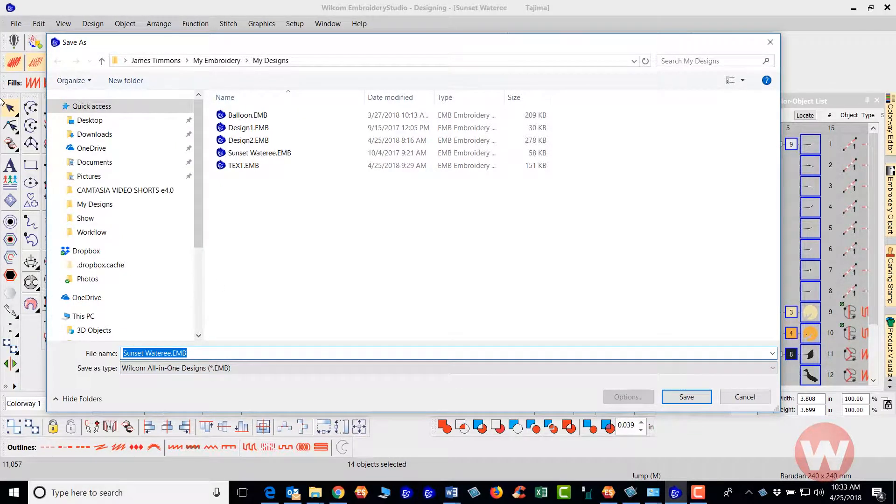
pyautogui.write('Sw')
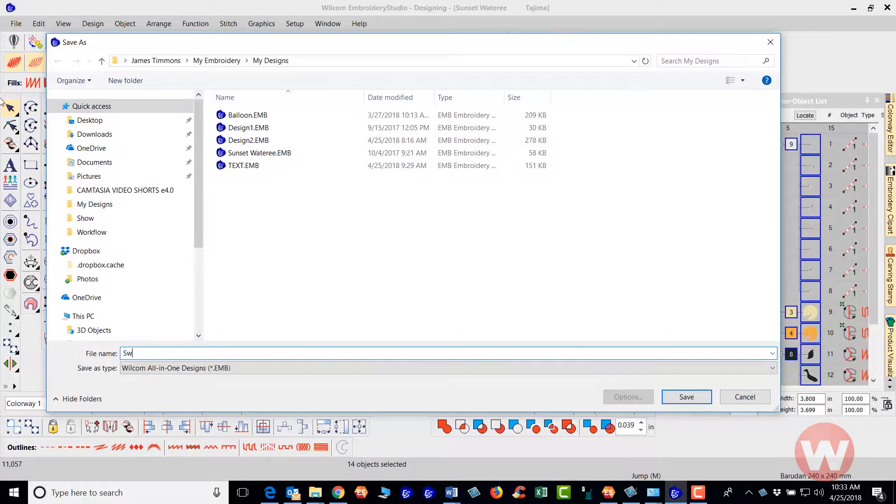
pyautogui.write('ann Ri')
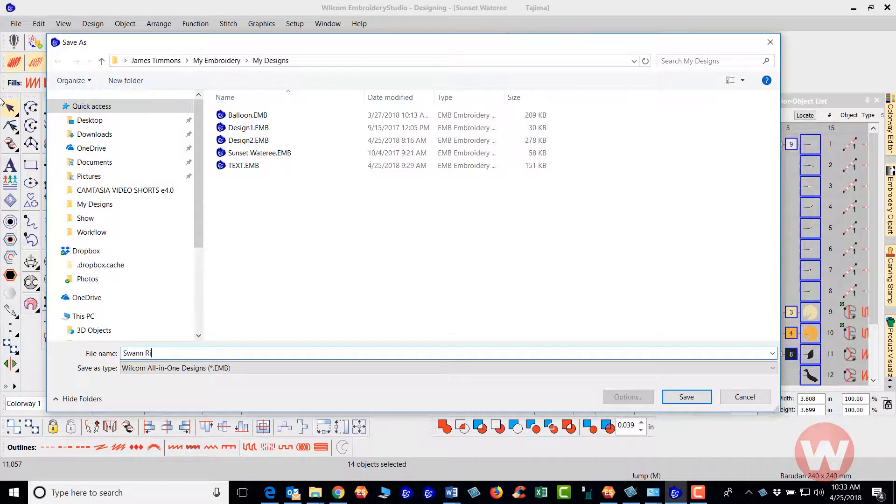
pyautogui.write('dge')
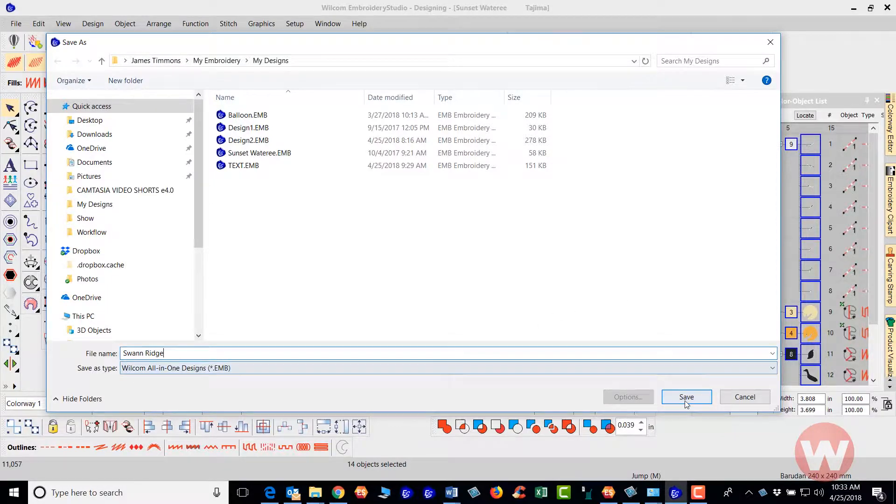
pyautogui.click(687, 397)
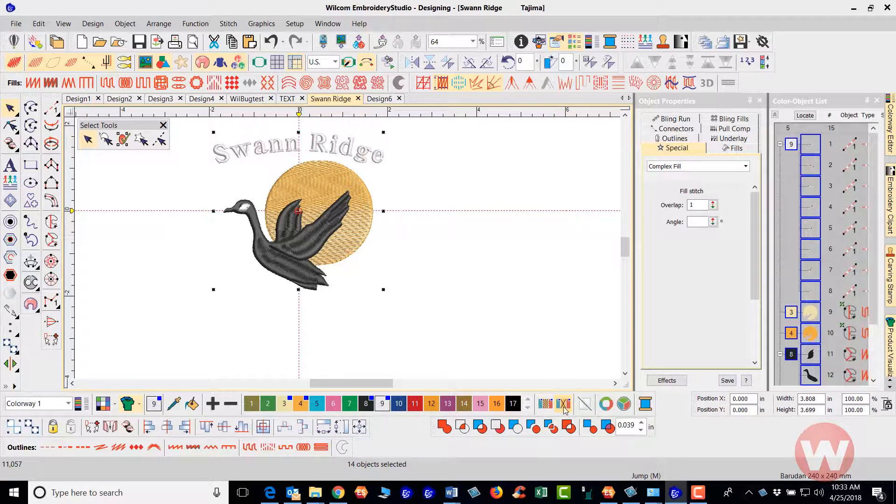
pyautogui.moveTo(565, 405)
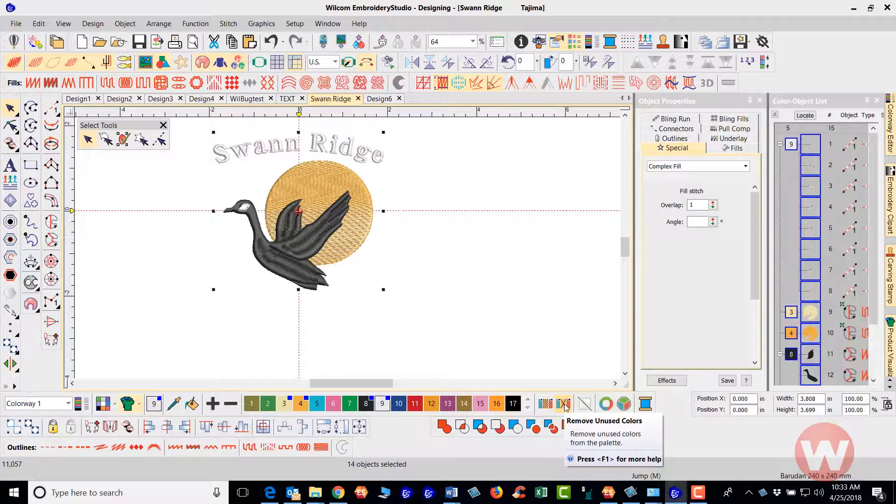
# Remove unused colours from the palette and replay the stitch-out in the Stitch Player
pyautogui.click(563, 405)
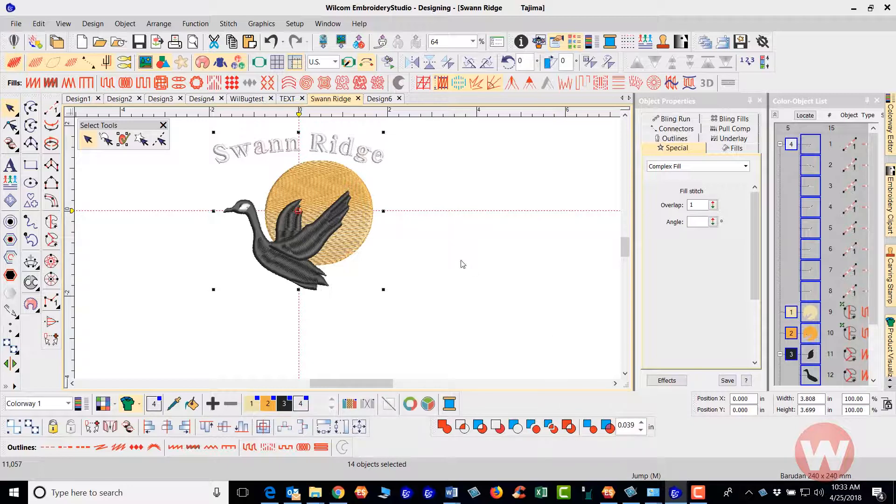
pyautogui.moveTo(443, 219)
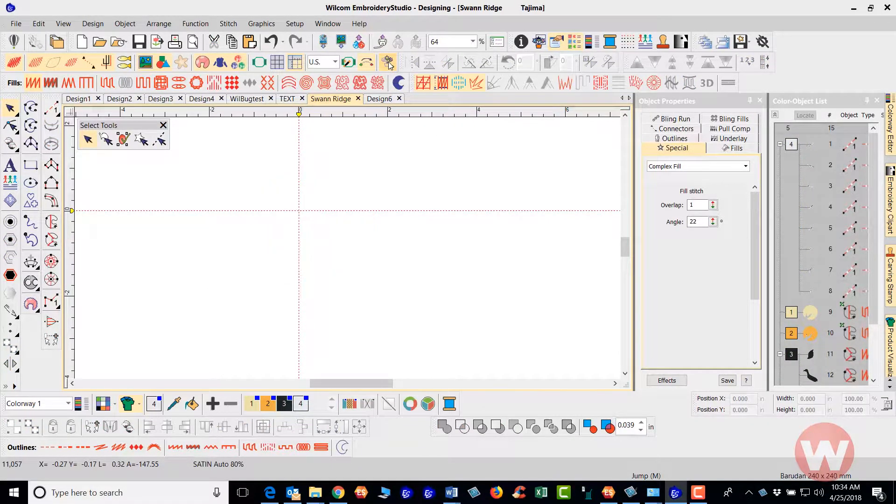
pyautogui.click(389, 61)
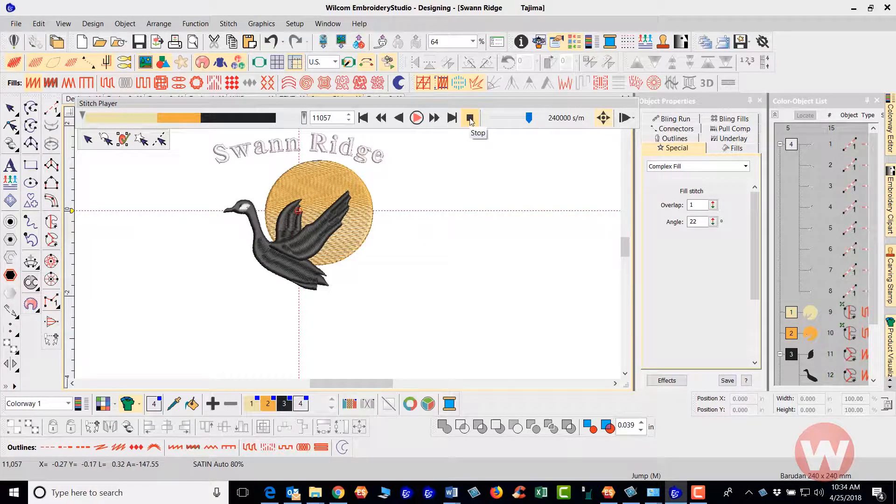
# Stop the stitch playback and select the stray run objects in the Color-Object List for deletion
pyautogui.click(470, 118)
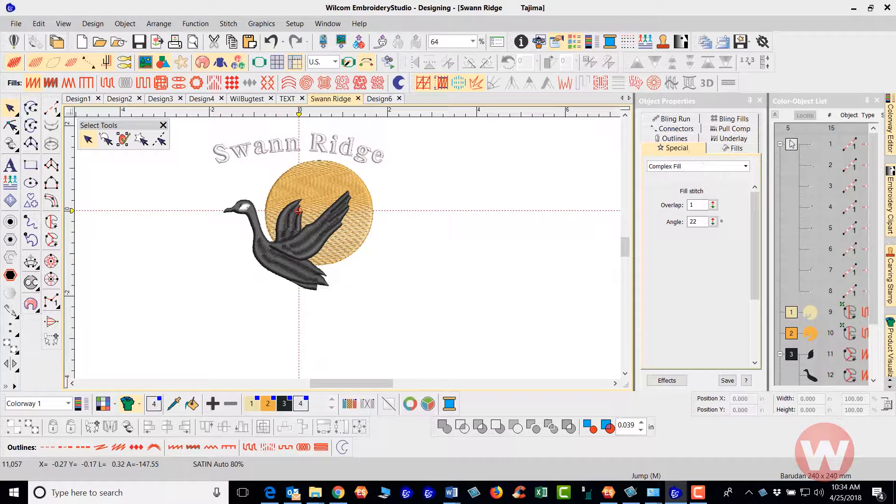
pyautogui.click(792, 144)
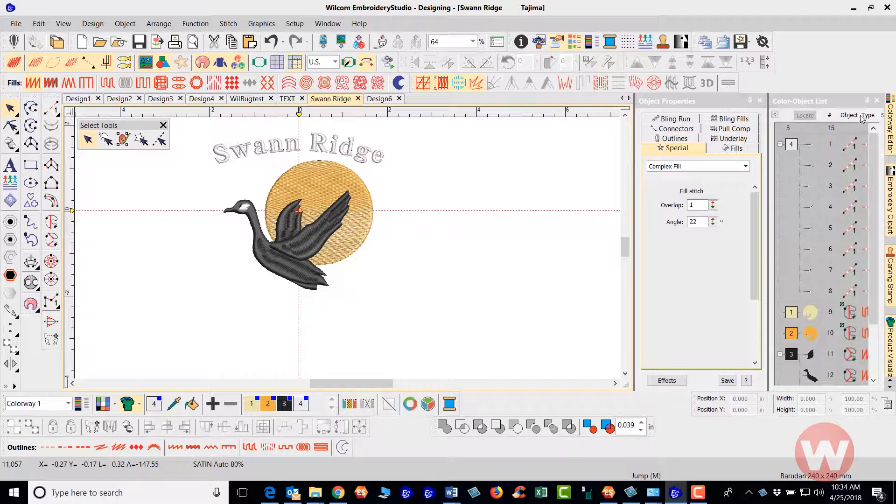
pyautogui.moveTo(871, 102)
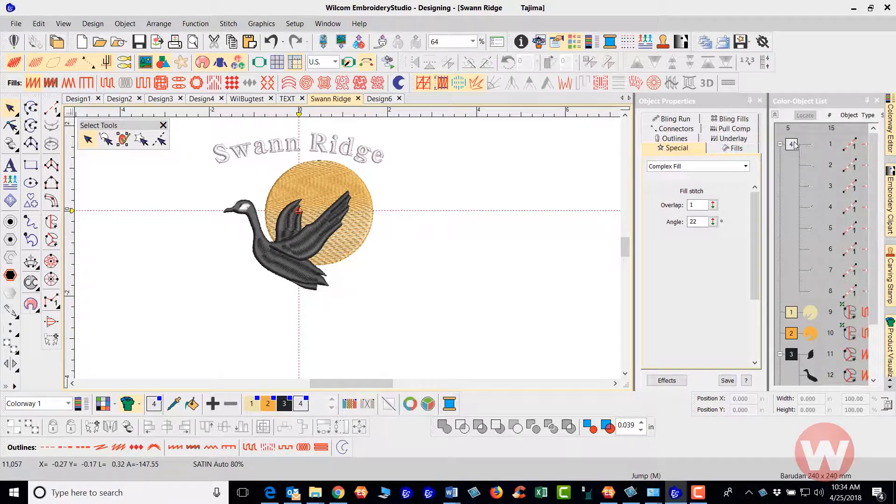
pyautogui.click(790, 143)
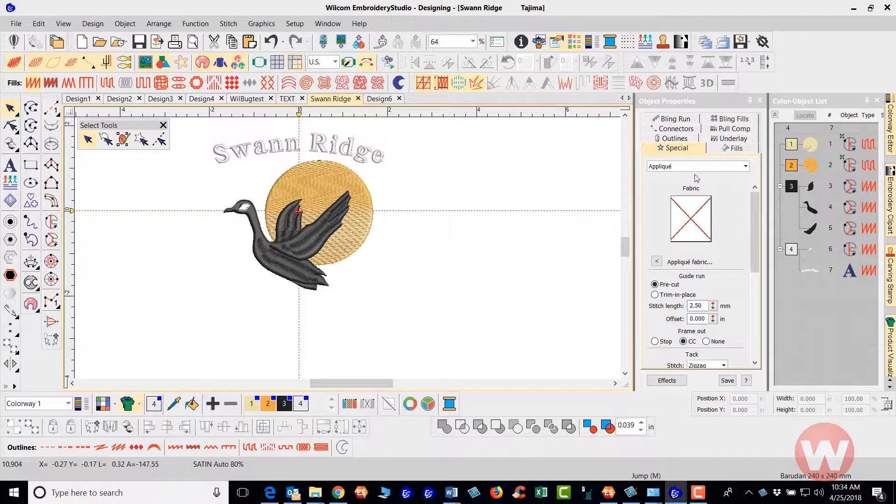
pyautogui.moveTo(139, 41)
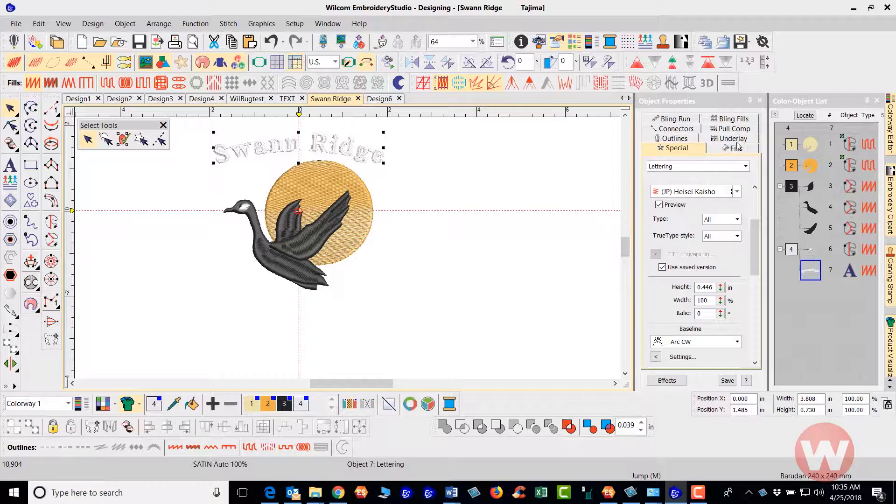
# Turn off the lettering's first underlay and show its Special spacing and Sequence options
pyautogui.click(733, 147)
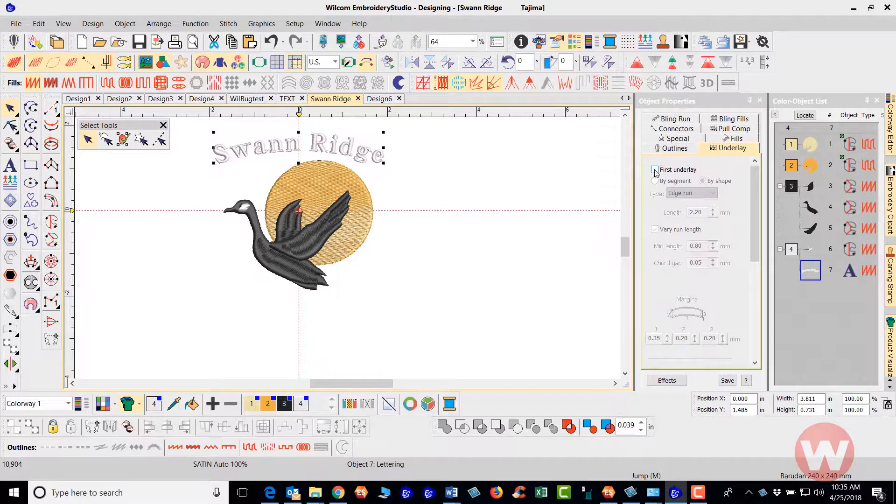
pyautogui.click(656, 169)
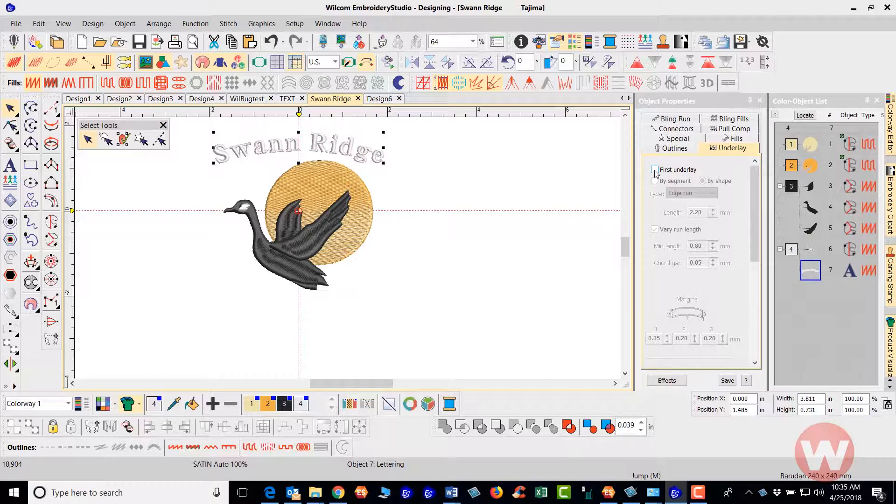
pyautogui.click(655, 170)
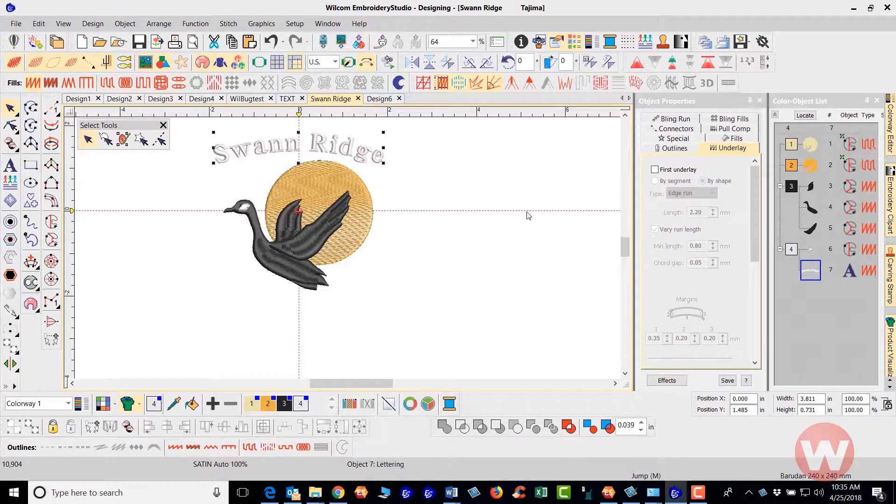
pyautogui.moveTo(504, 213)
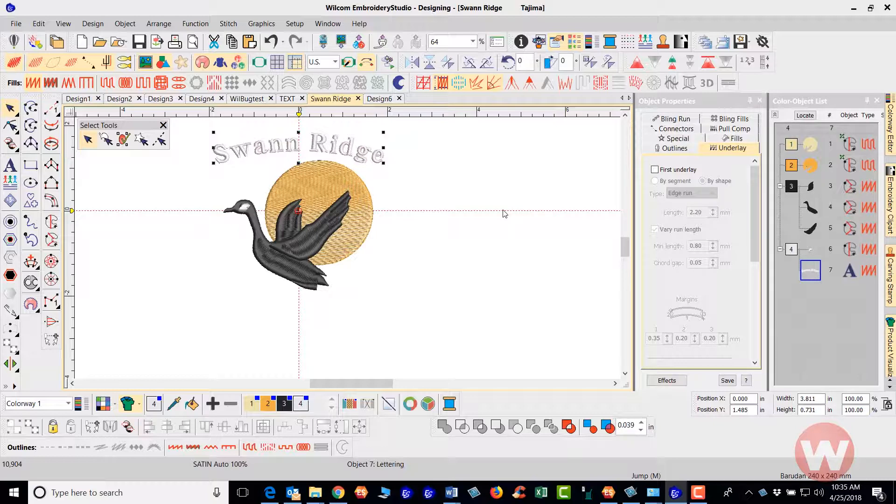
pyautogui.moveTo(369, 155)
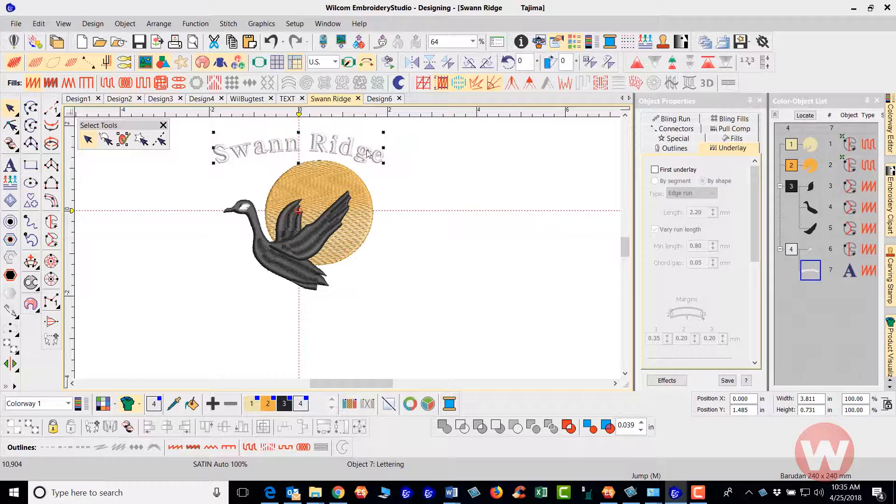
pyautogui.moveTo(403, 159)
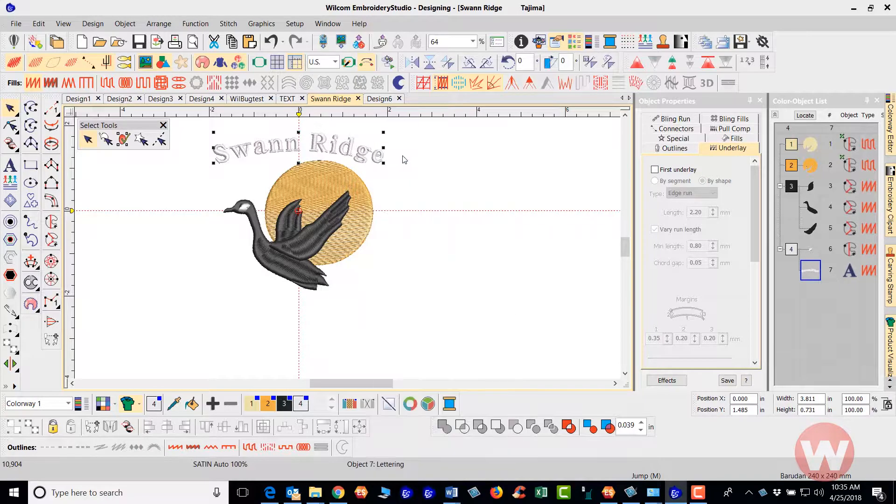
pyautogui.click(676, 138)
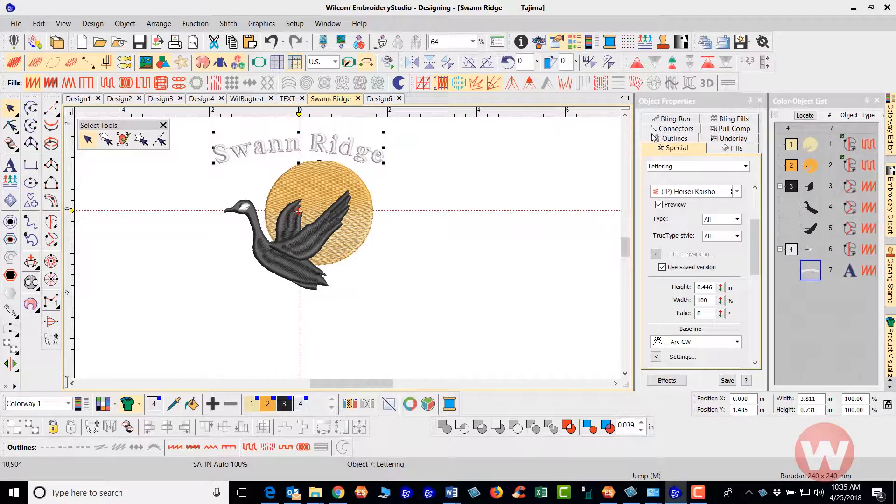
pyautogui.moveTo(703, 154)
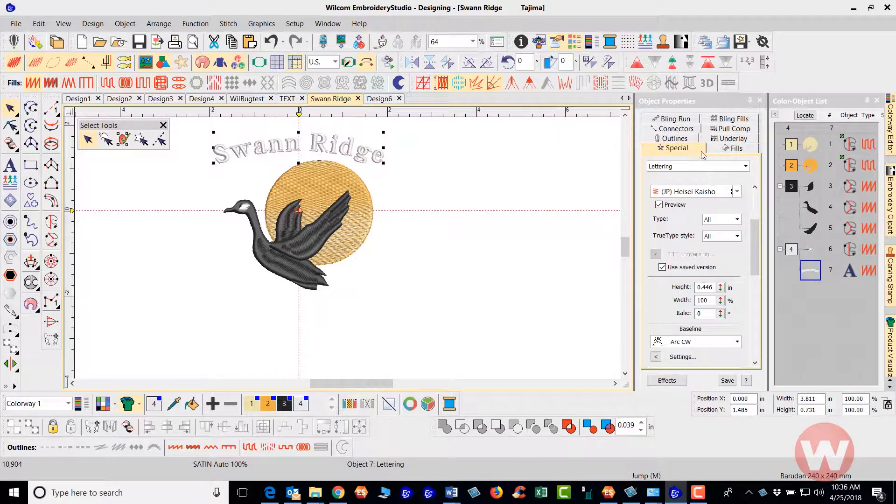
pyautogui.scroll(-3)
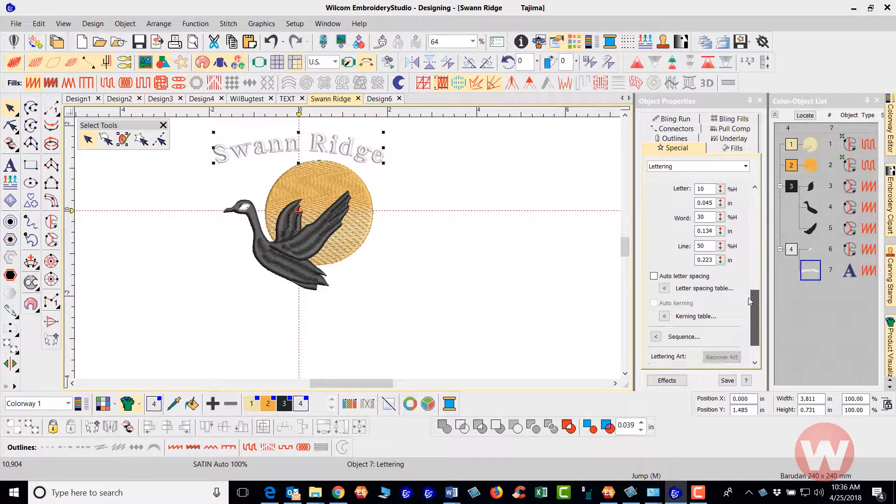
# Set the Swann Ridge lettering's Letter Sequence join to Closest join
pyautogui.click(657, 296)
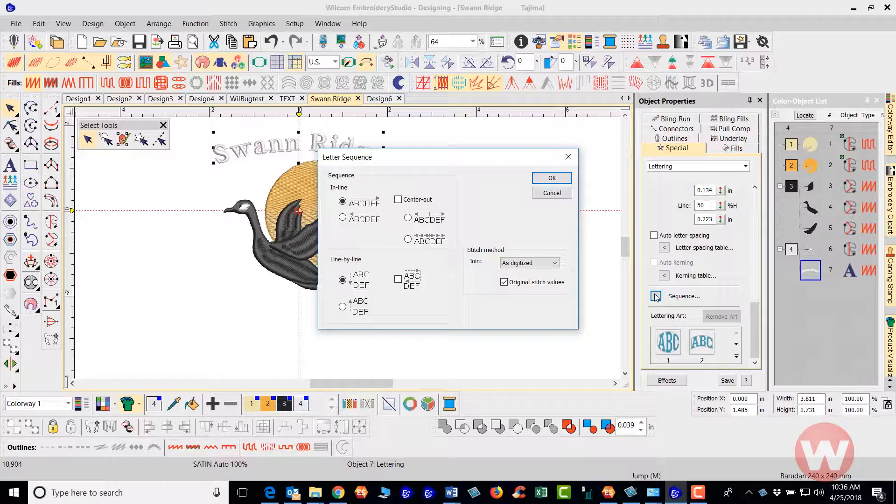
pyautogui.moveTo(535, 245)
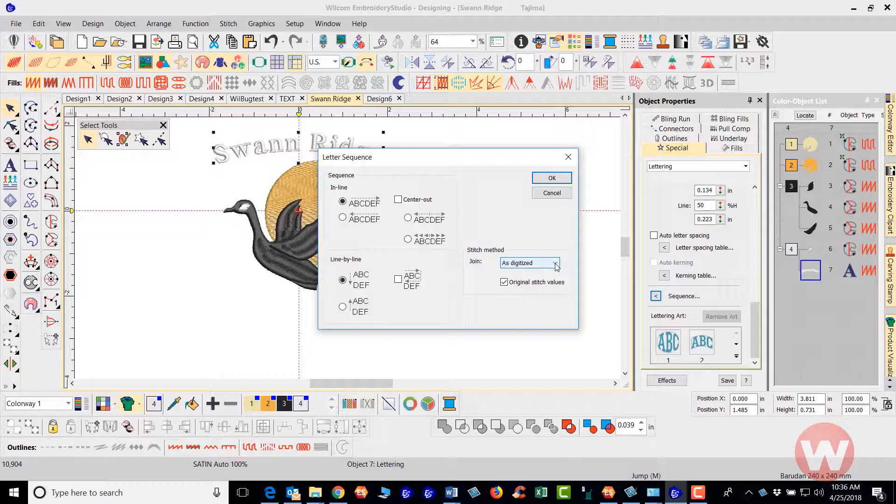
pyautogui.click(554, 262)
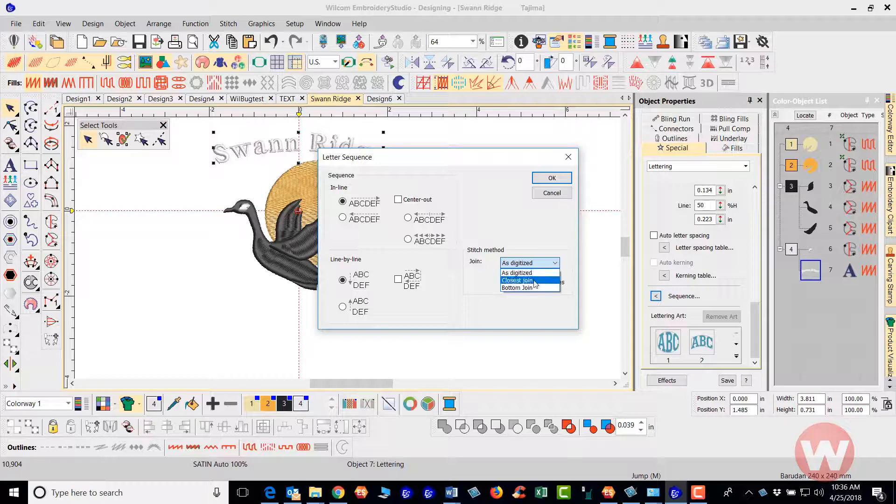
pyautogui.click(516, 280)
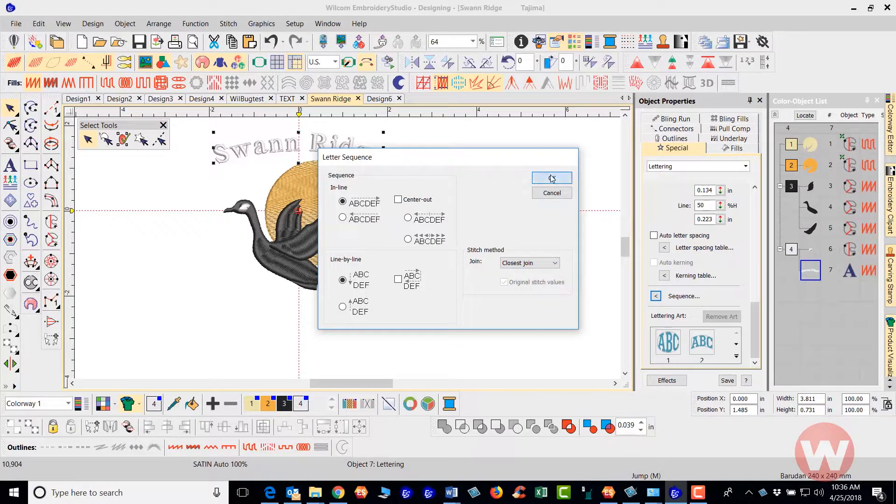
pyautogui.click(551, 178)
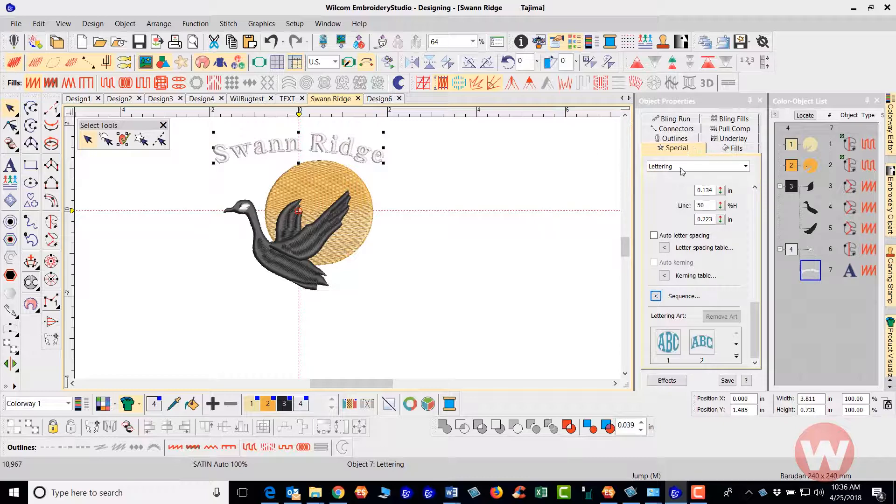
# Enable a by-segment Center Run first underlay on the lettering and start Stitch Player
pyautogui.click(733, 148)
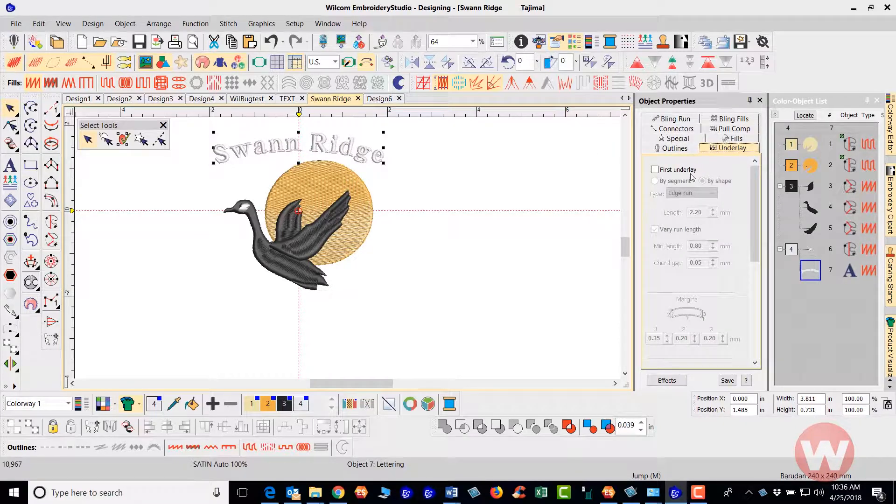
pyautogui.click(655, 170)
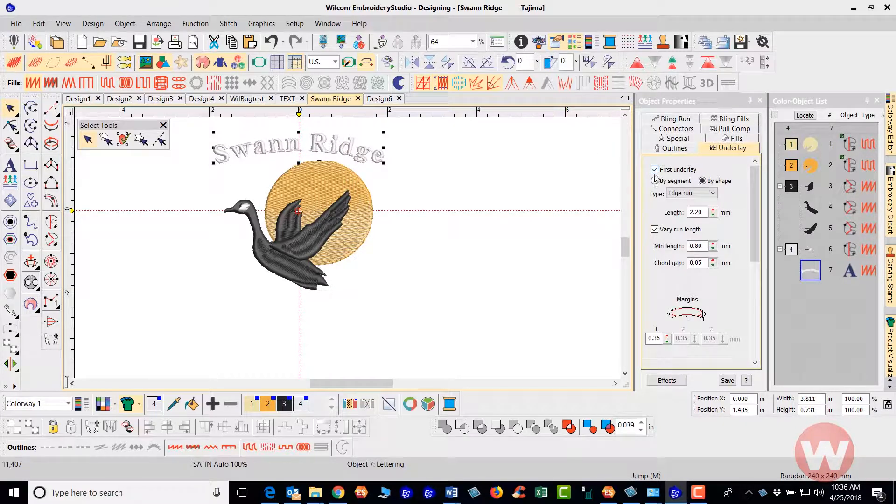
pyautogui.click(714, 193)
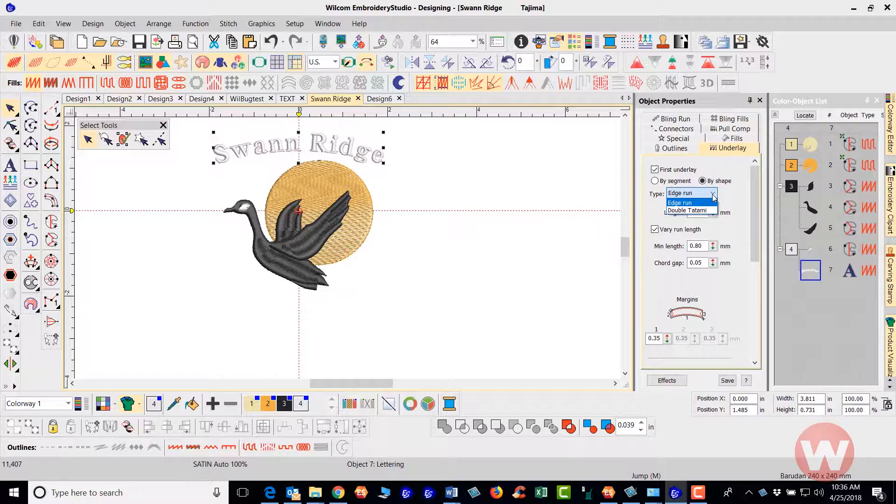
pyautogui.click(680, 202)
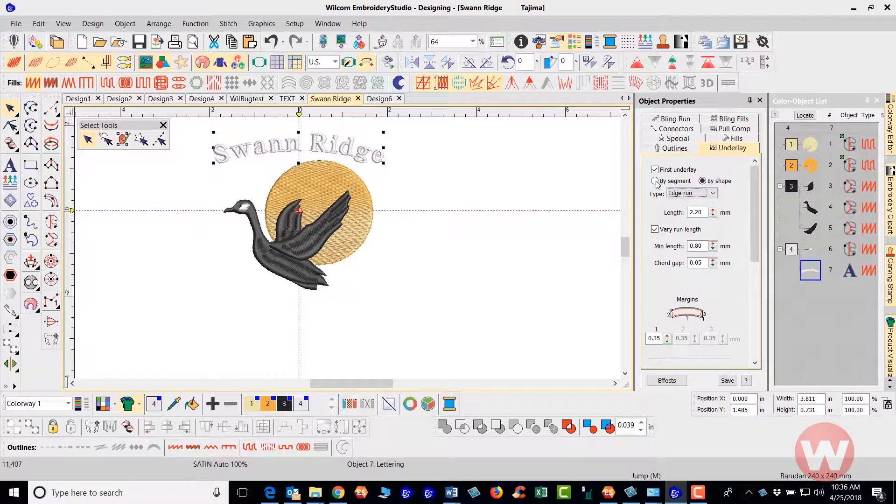
pyautogui.click(712, 193)
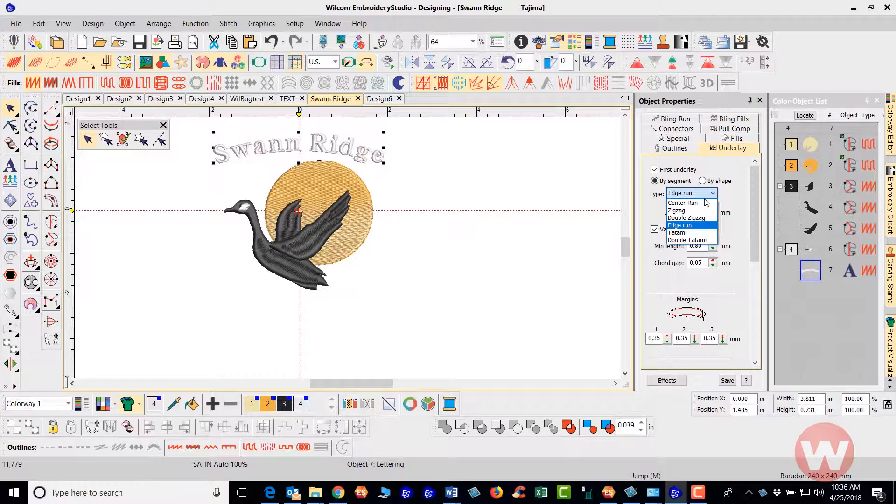
pyautogui.moveTo(682, 203)
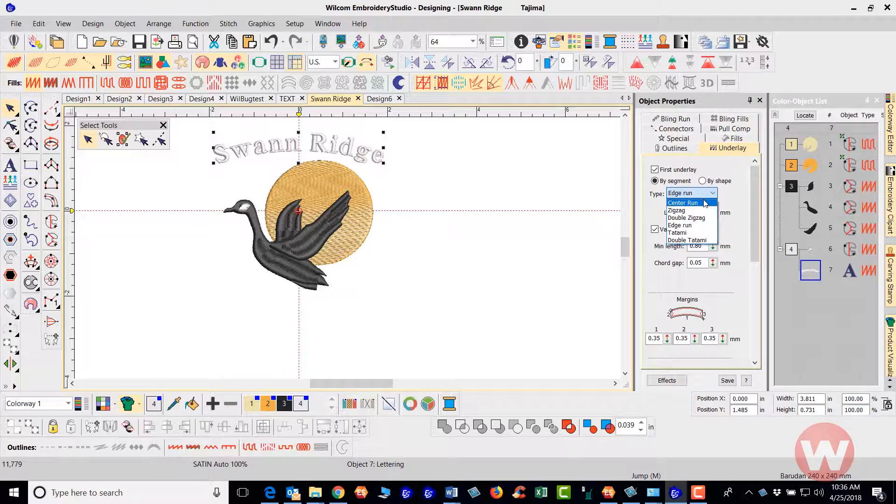
pyautogui.click(682, 202)
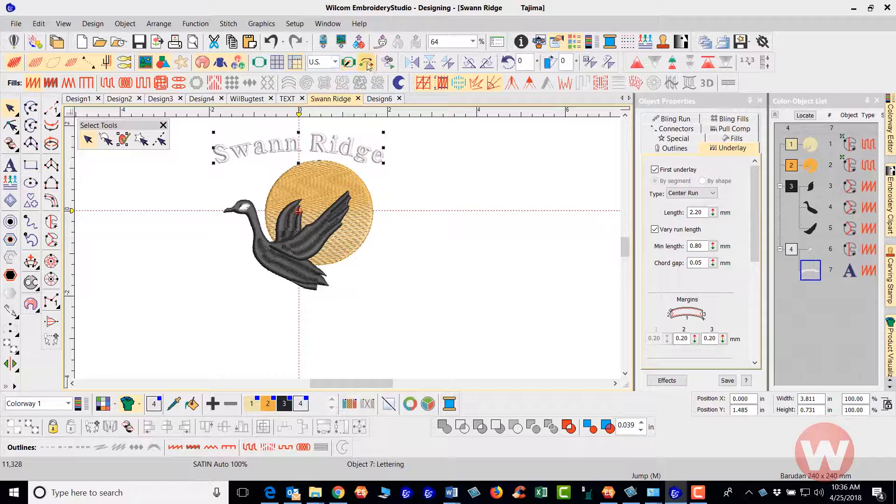
pyautogui.click(387, 61)
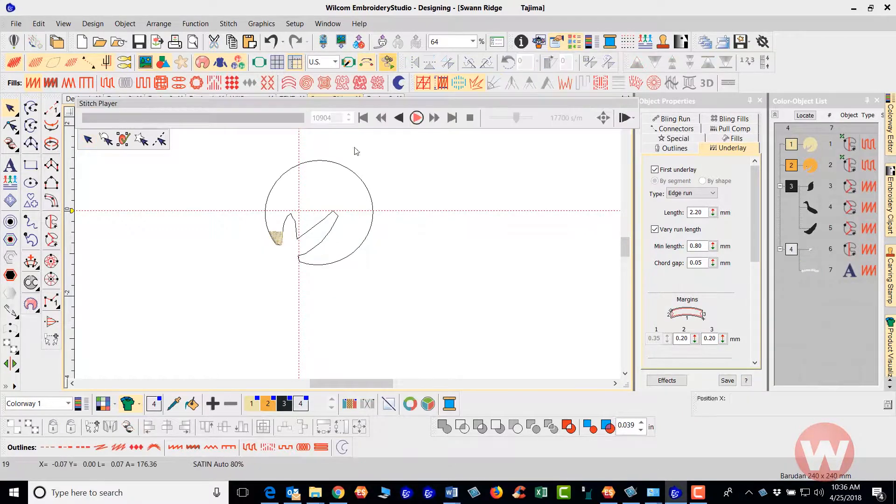
# Play the stitch replay through the whole design, reaching 11,328 stitches
pyautogui.click(417, 118)
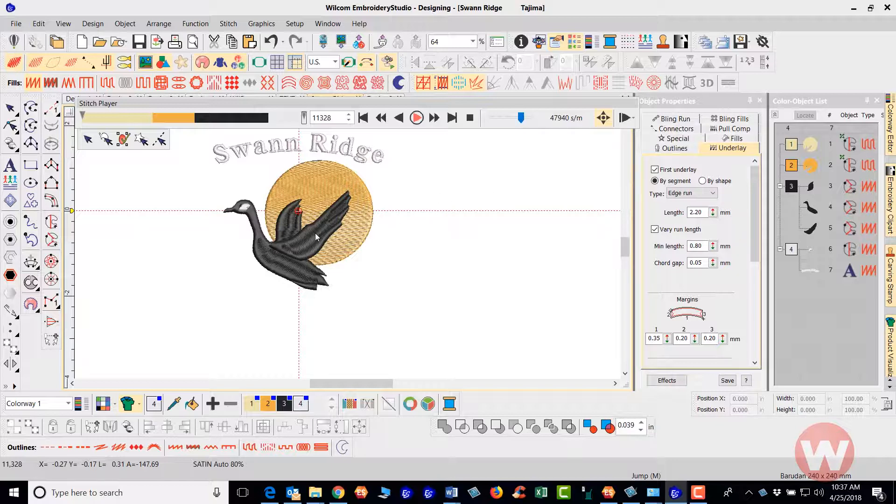
pyautogui.moveTo(427, 209)
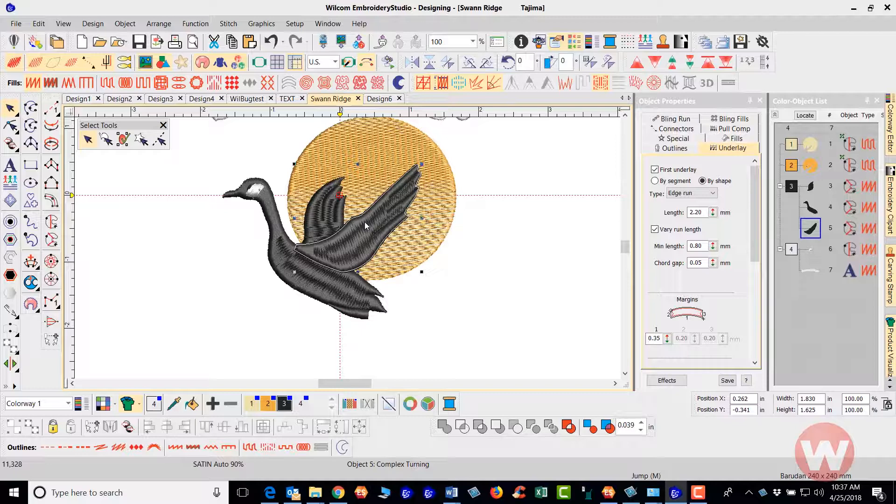
# Start a fresh stitch-by-stitch replay of Swann Ridge from the sun's first stitches
pyautogui.click(106, 139)
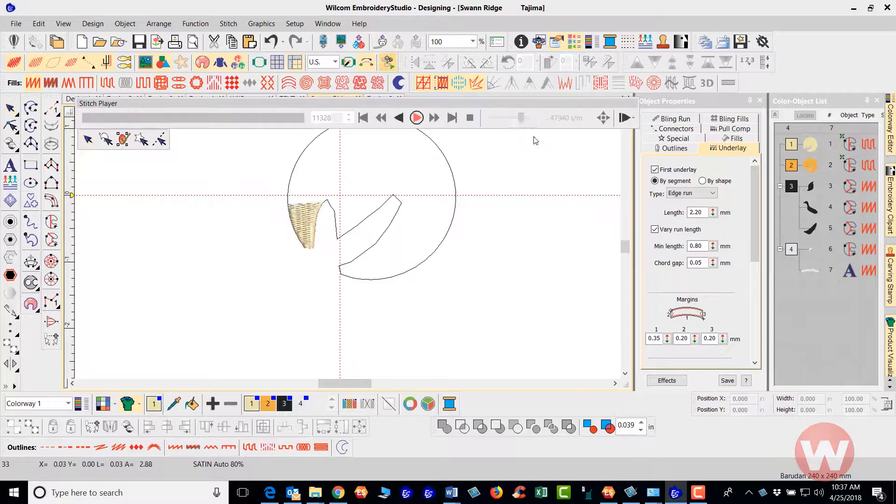
# Speed up the replay, let it finish at 11,343 stitches, and close it
pyautogui.click(416, 118)
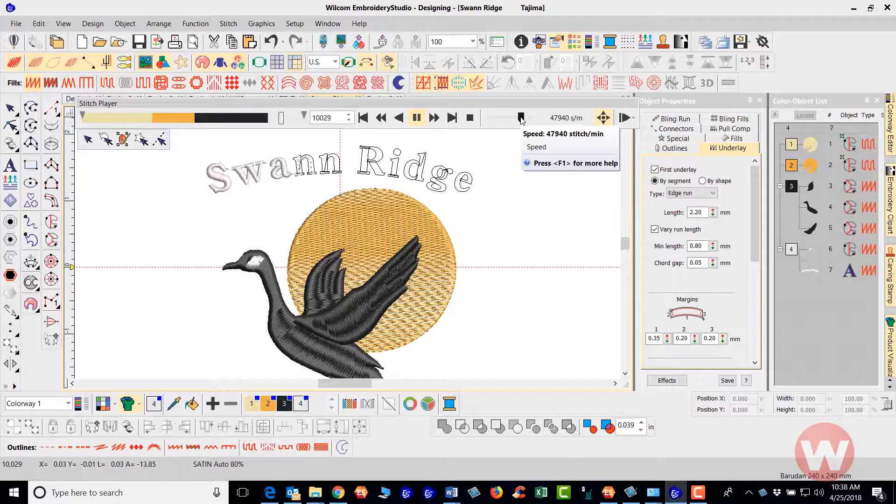
pyautogui.click(417, 118)
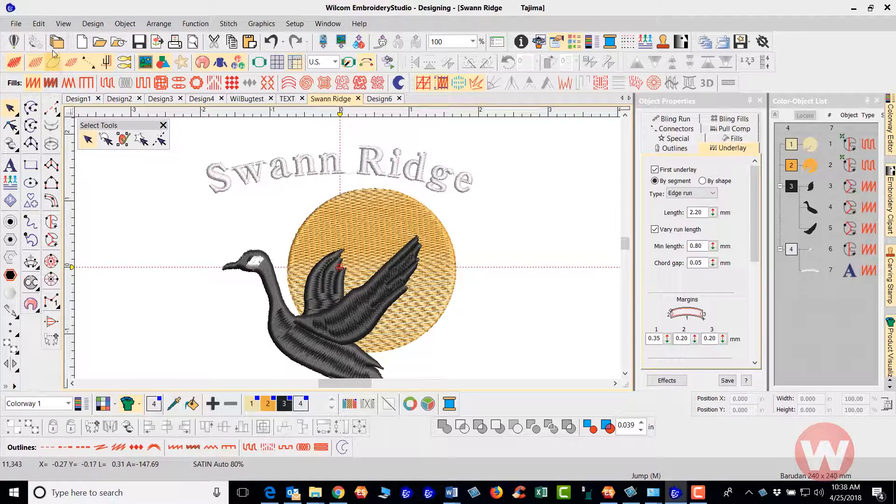
pyautogui.click(16, 24)
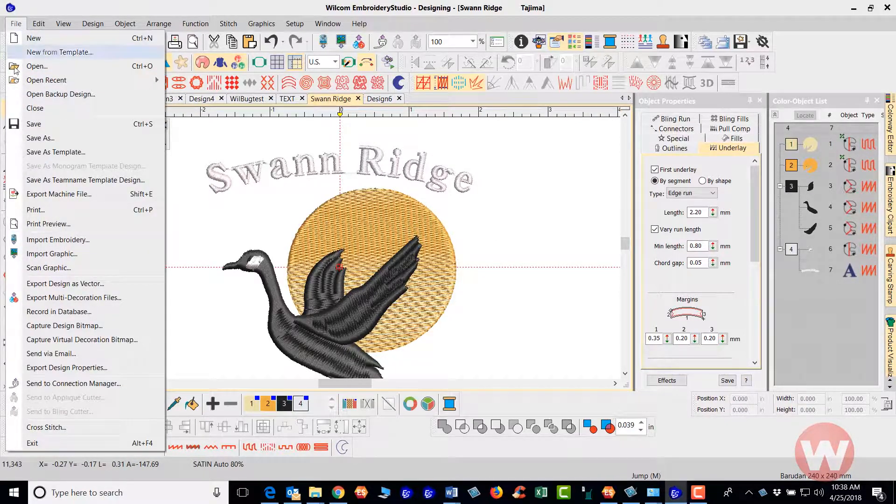
# Save the design as Swann Ridge.EMB, replacing the existing file
pyautogui.click(40, 137)
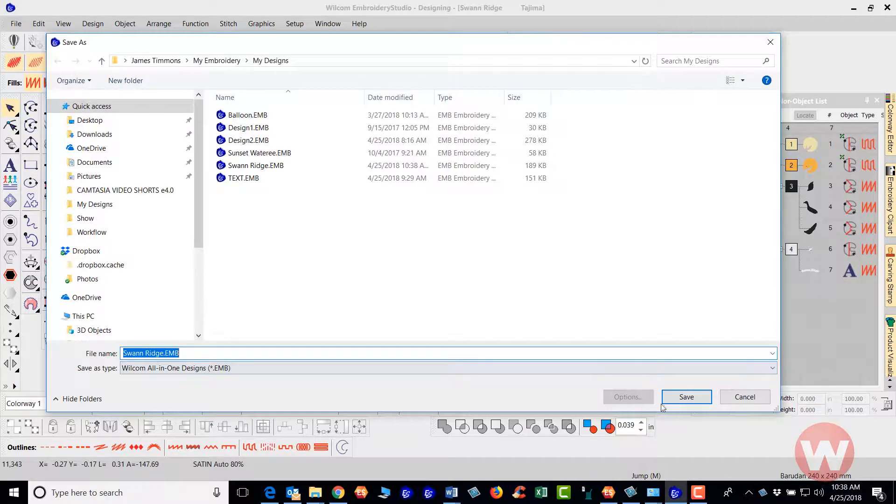
pyautogui.click(685, 397)
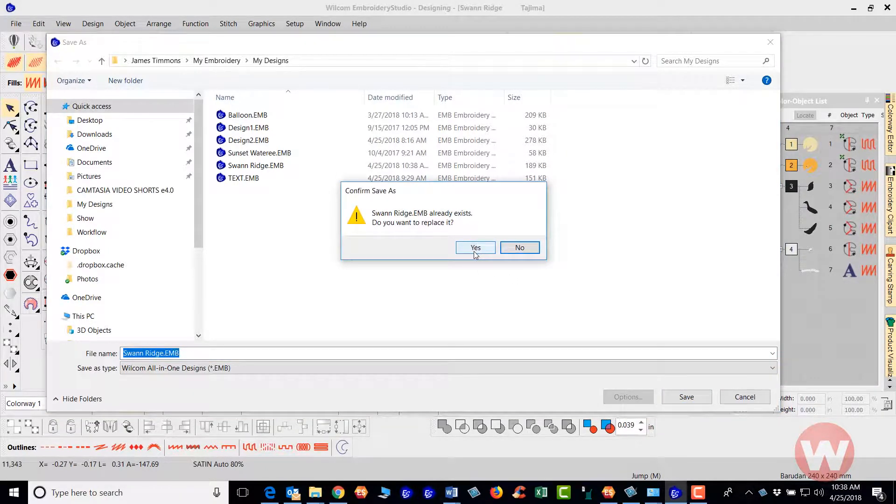
pyautogui.click(475, 248)
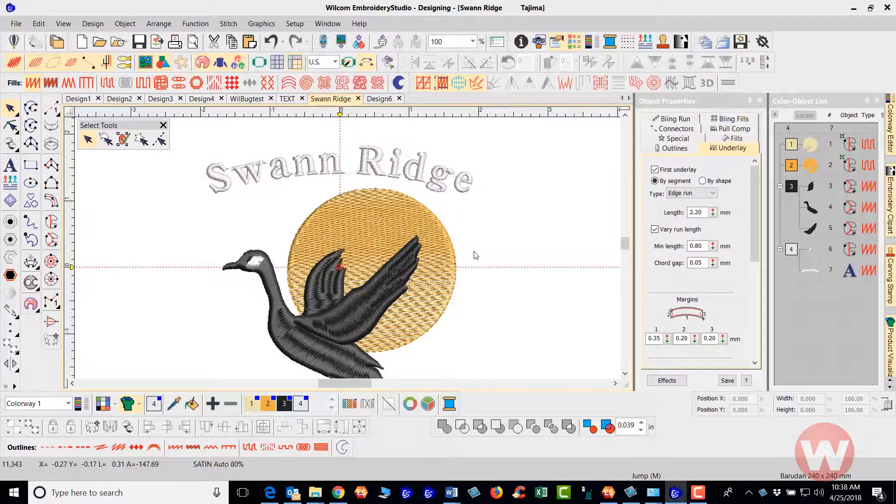